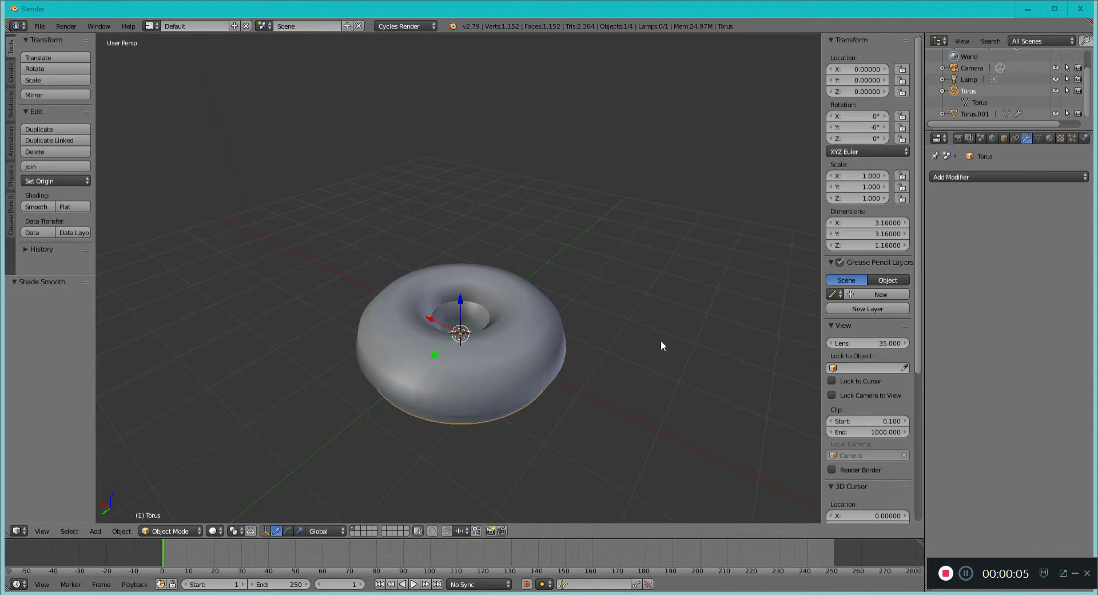
mouse_move(616, 315)
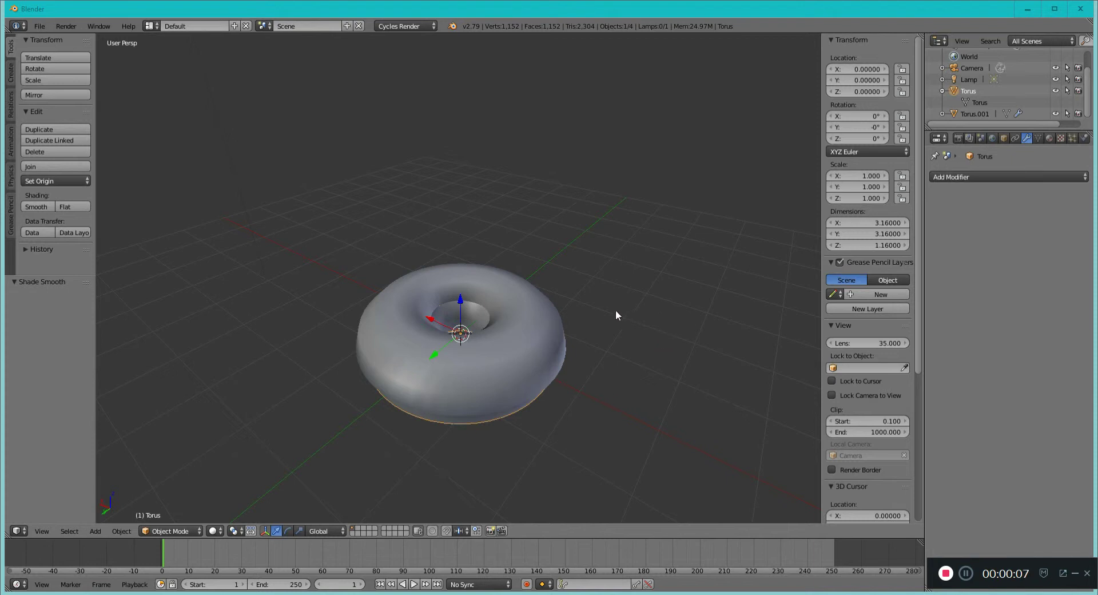
Orbit to a side view of the donut and show its empty Material settings.
left_click_drag(560, 316, 634, 219)
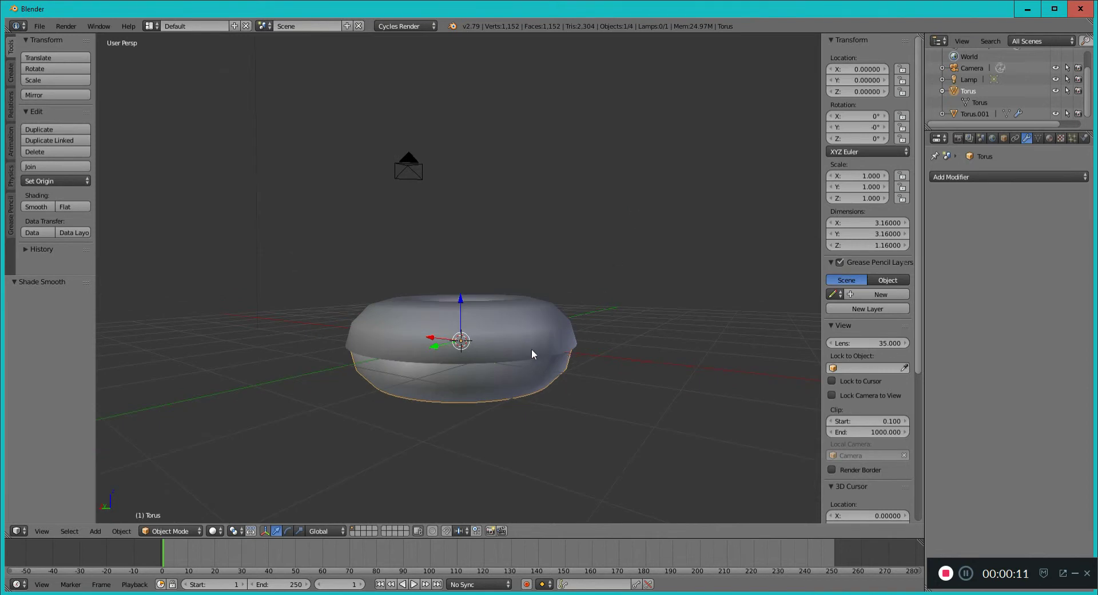
mouse_move(409, 34)
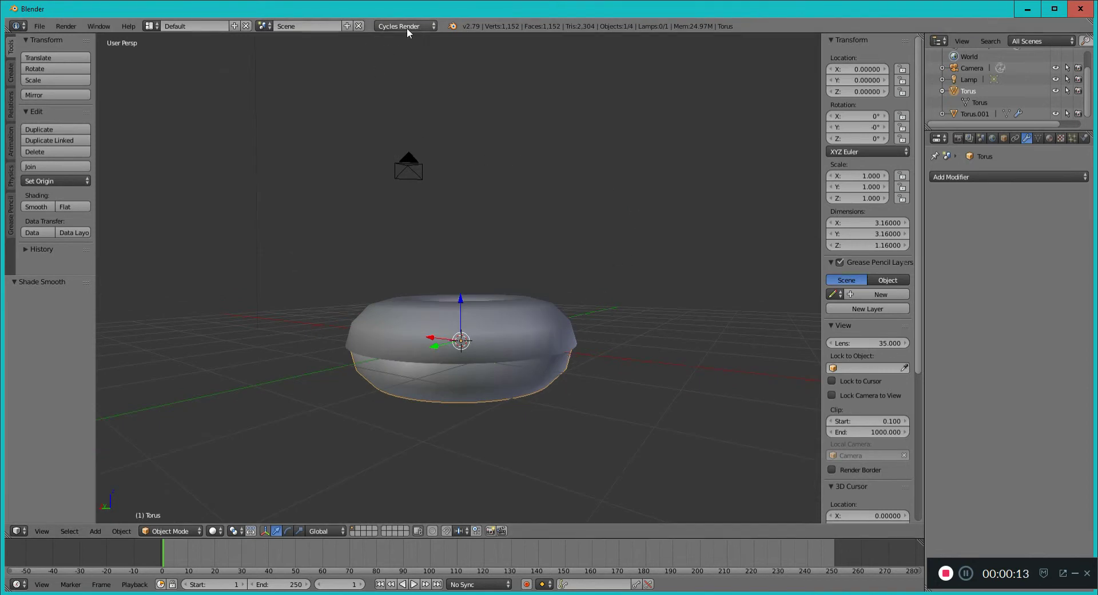
left_click(1049, 138)
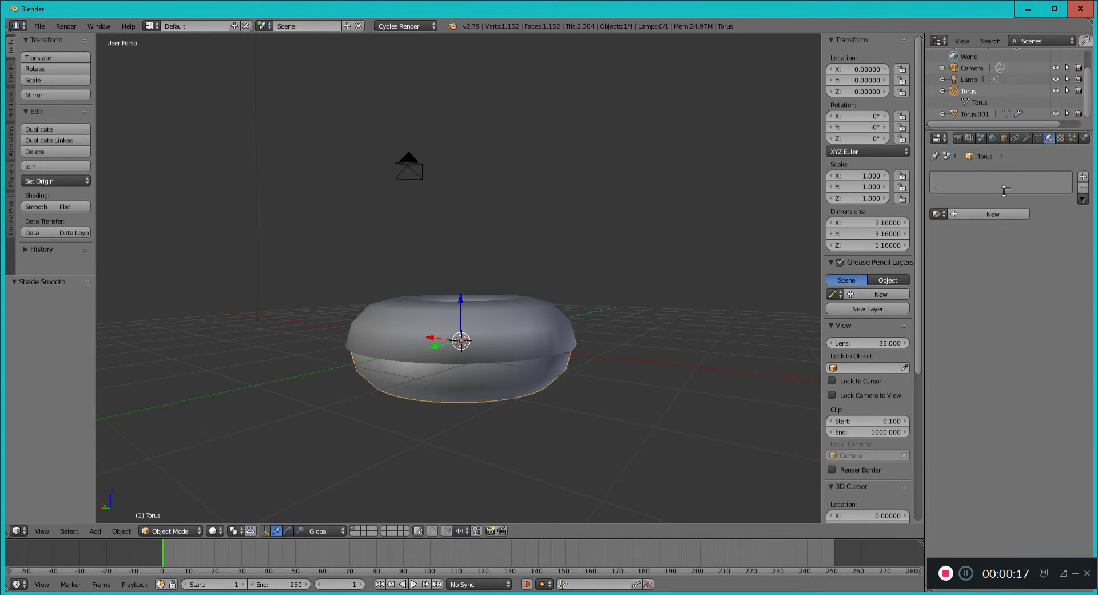
left_click(213, 530)
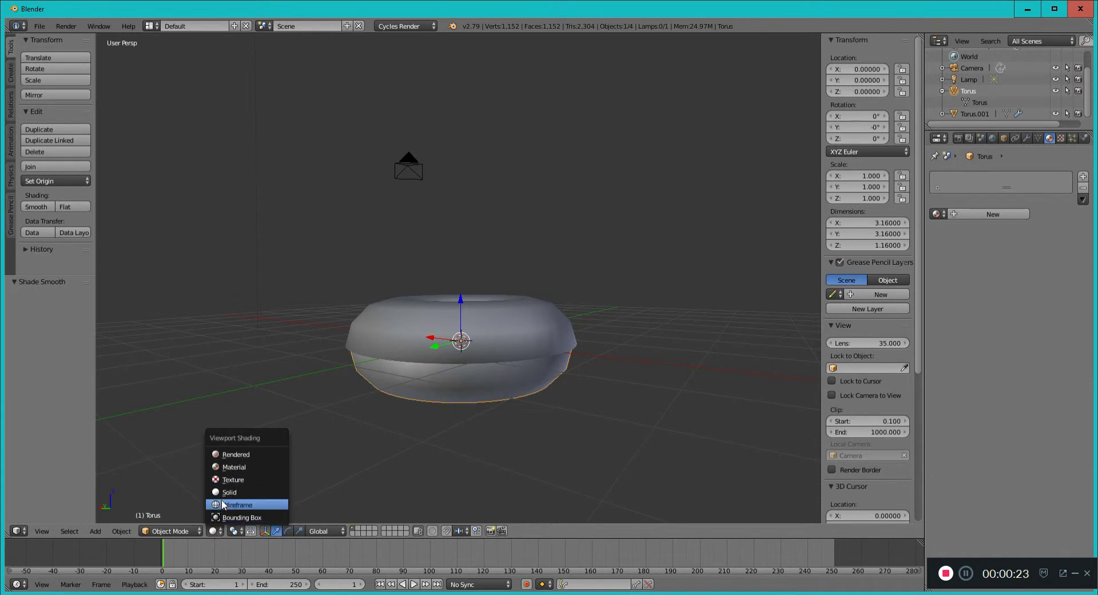
mouse_move(234, 467)
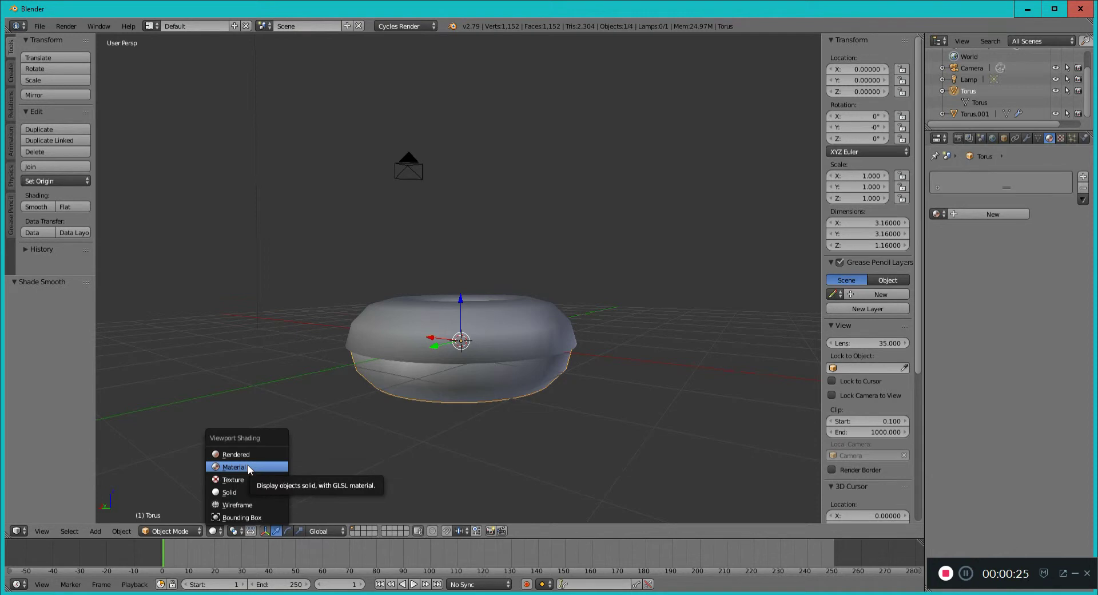
Switch viewport shading to Material and colour the donut base's new material orange.
left_click(235, 467)
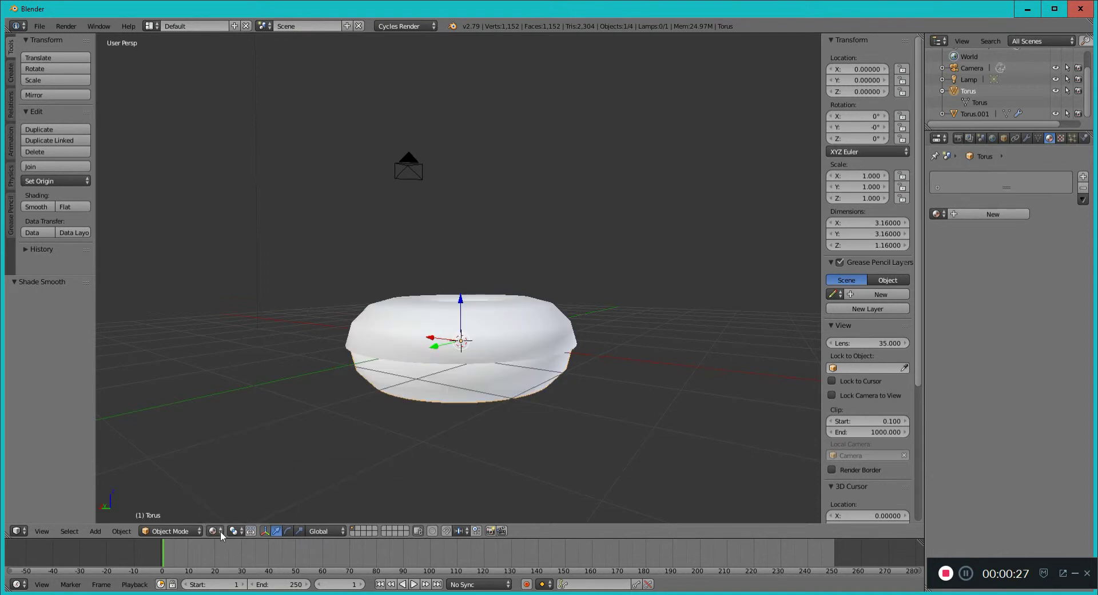
mouse_move(529, 397)
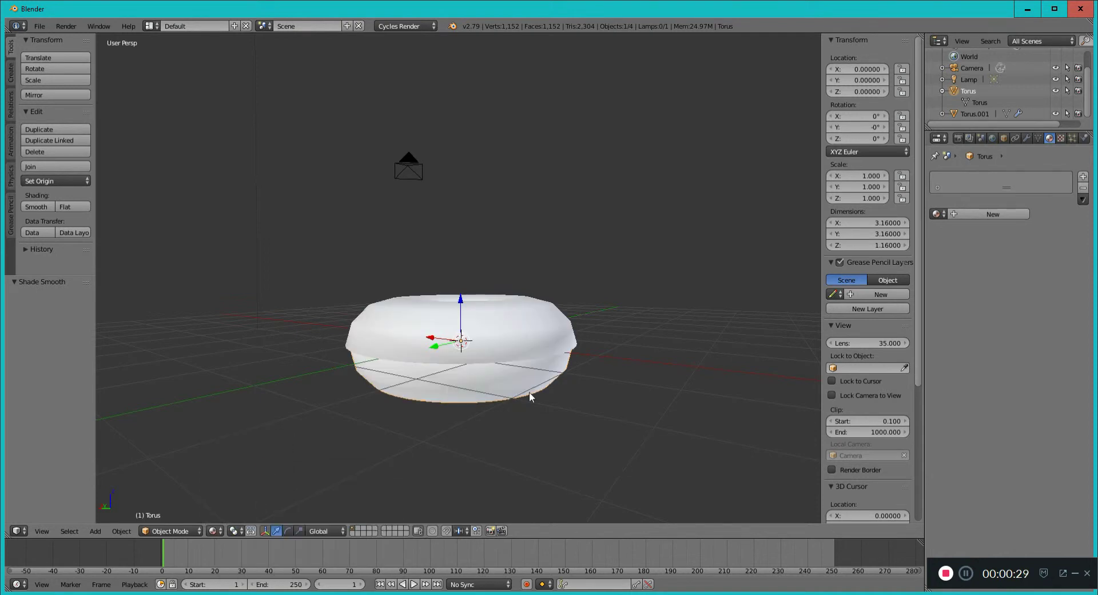
mouse_move(565, 374)
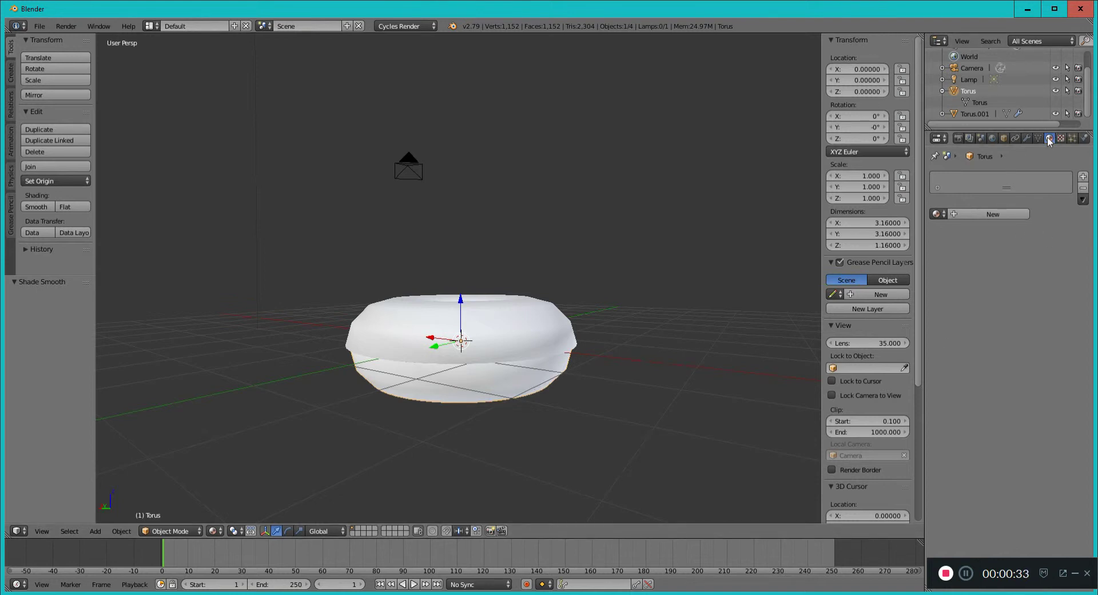
mouse_move(480, 380)
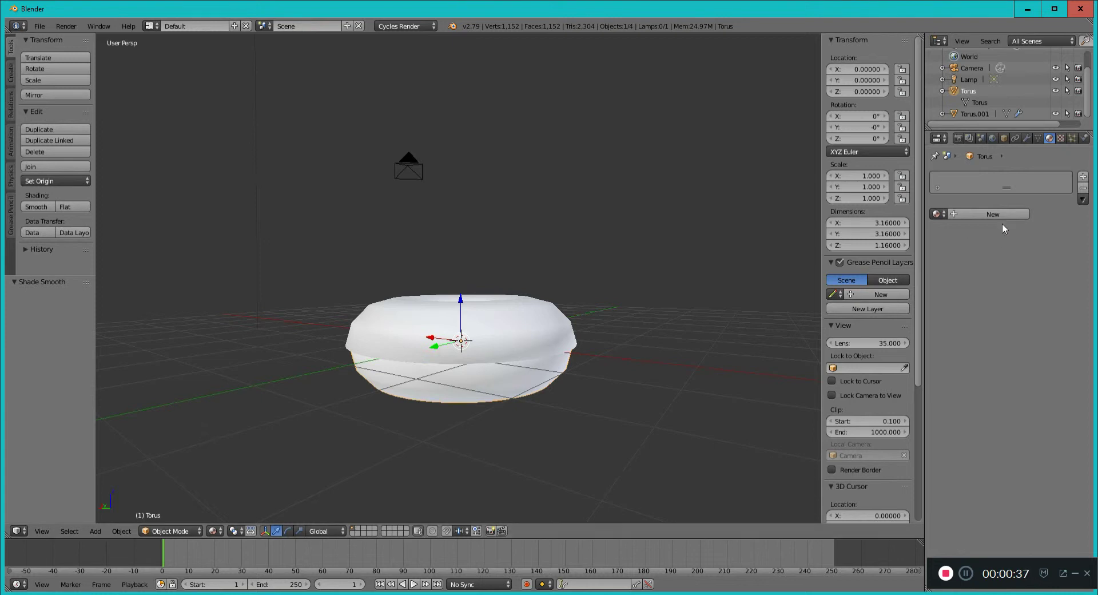
mouse_move(991, 218)
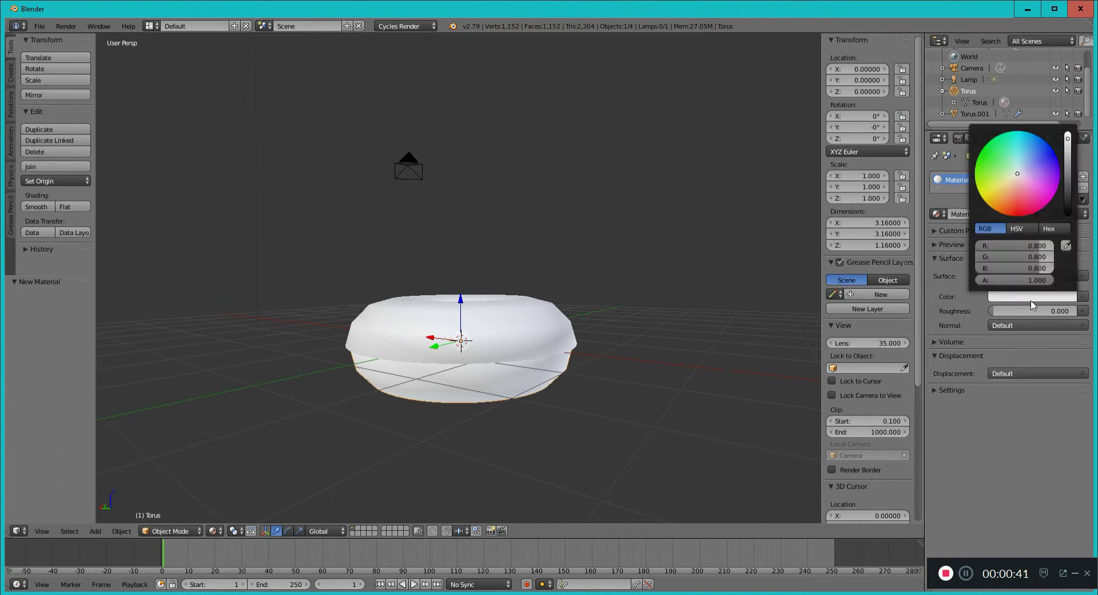
left_click(999, 209)
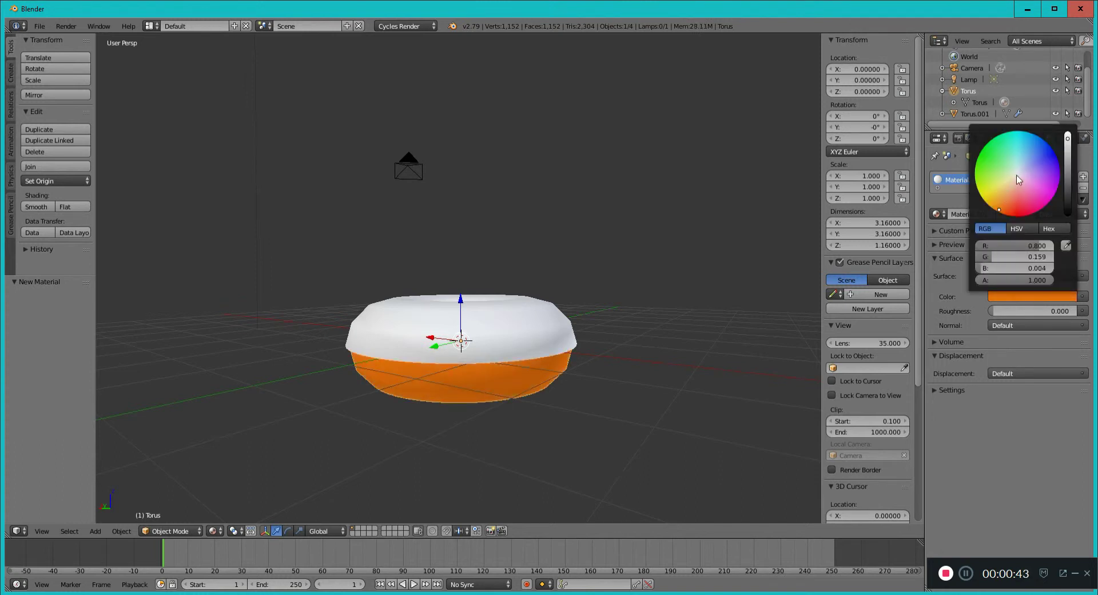
left_click(999, 210)
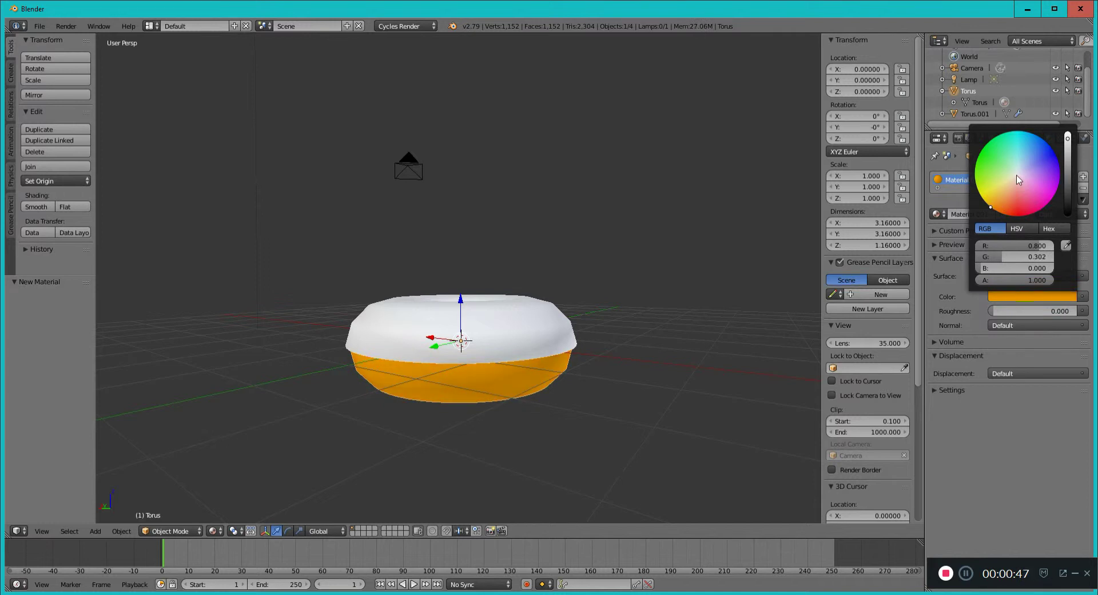
left_click(636, 383)
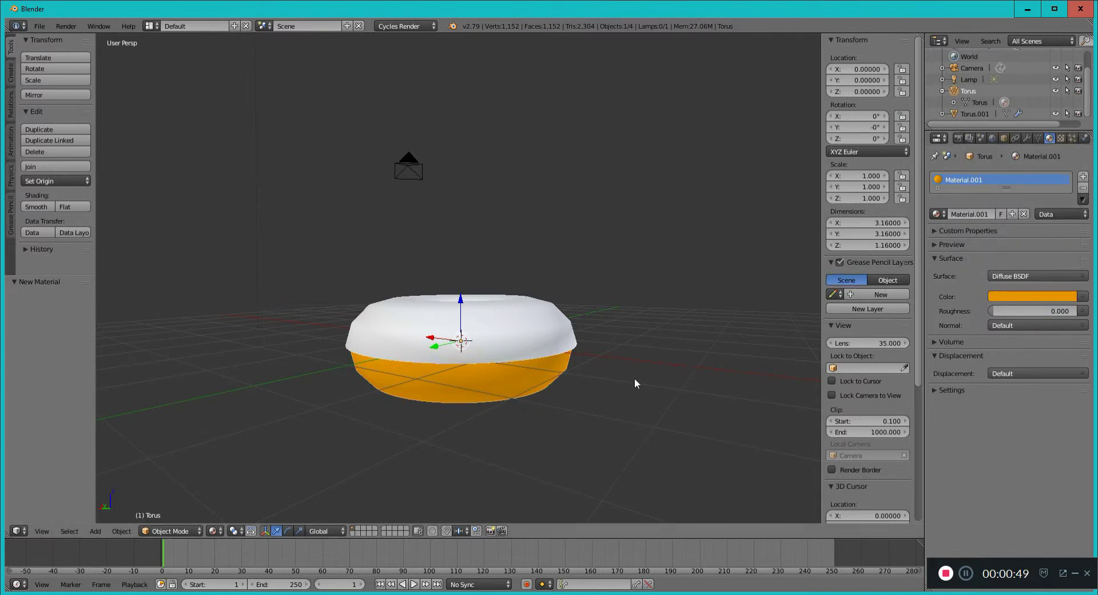
mouse_move(511, 333)
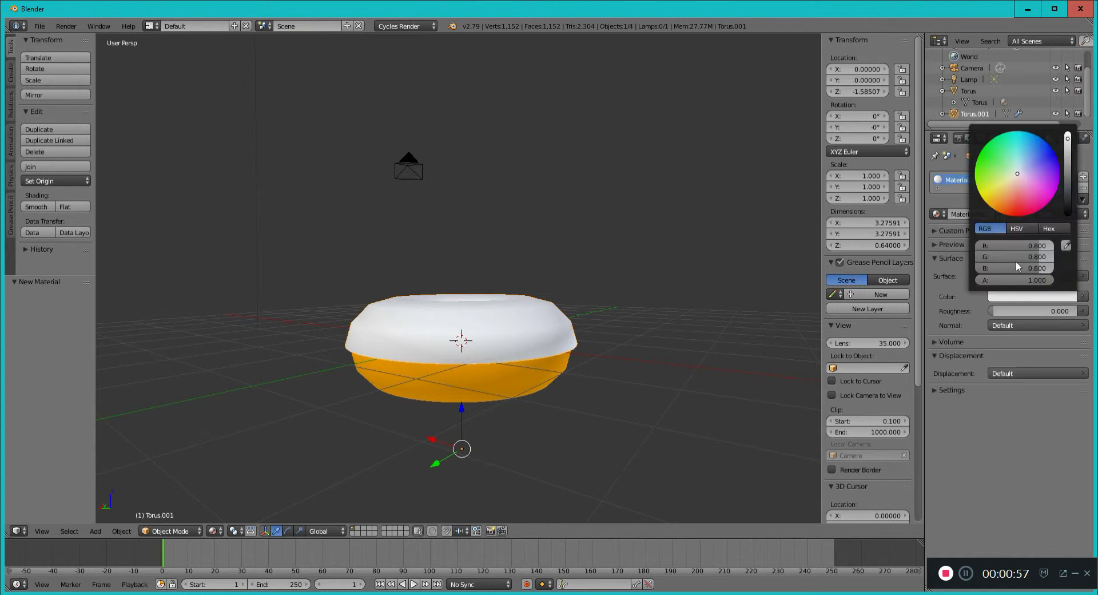
Set Torus.001's new Diffuse BSDF colour to pink.
left_click(1031, 185)
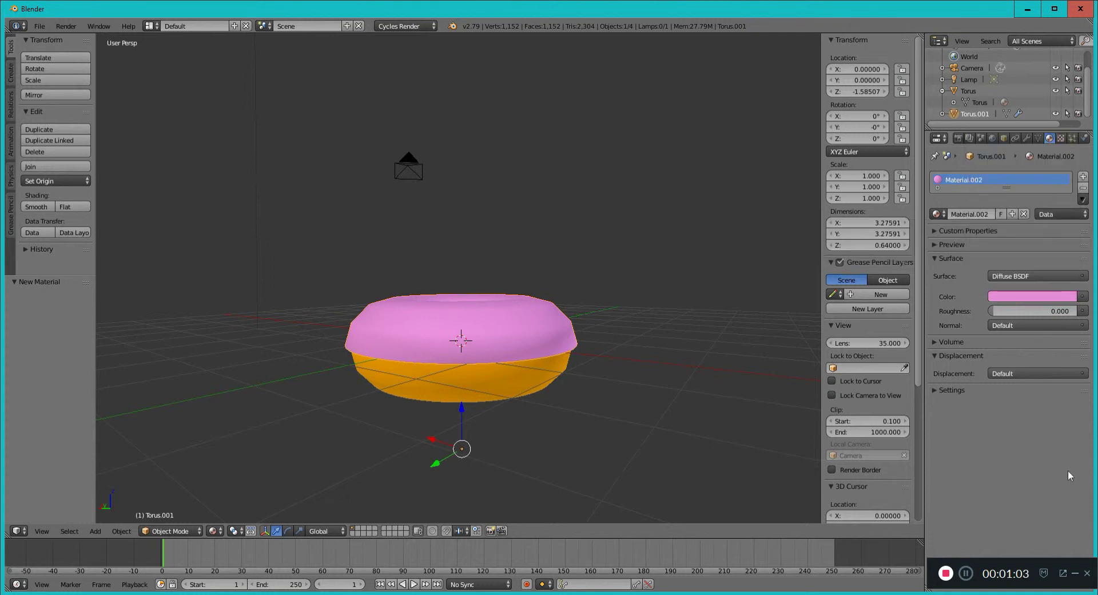
mouse_move(1043, 433)
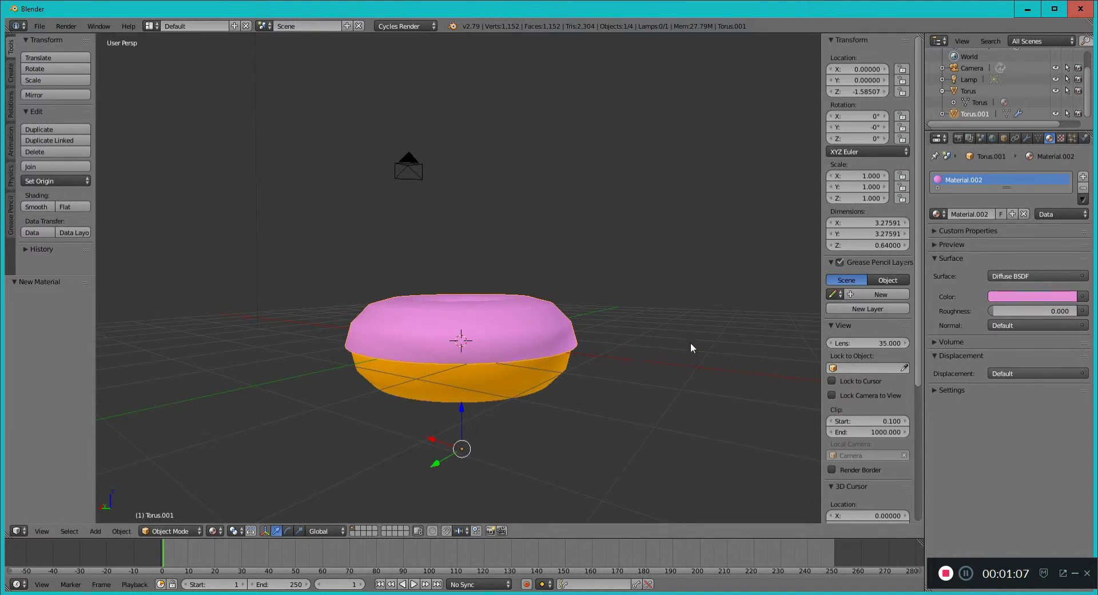
Select the orange base torus and raise it to Z 0.647 beneath the icing.
key("F12")
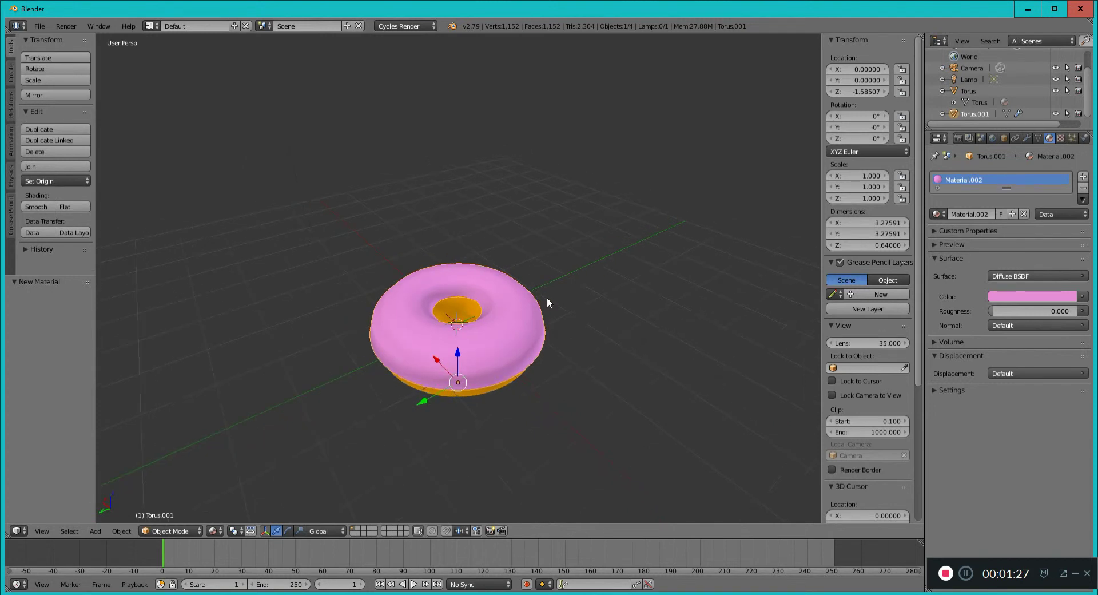
left_click_drag(546, 302, 713, 309)
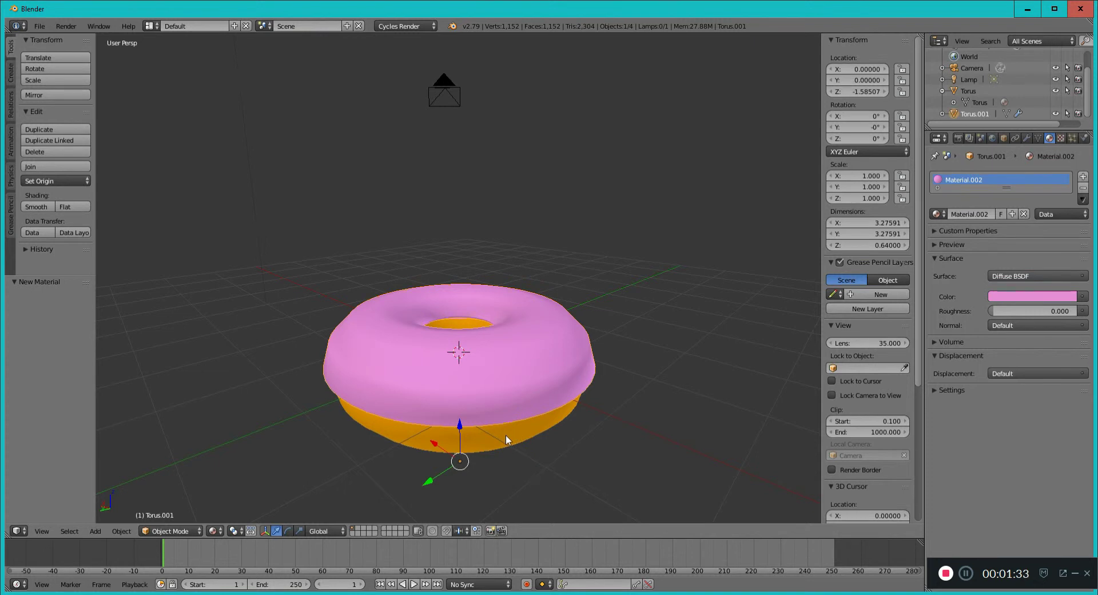
key("a")
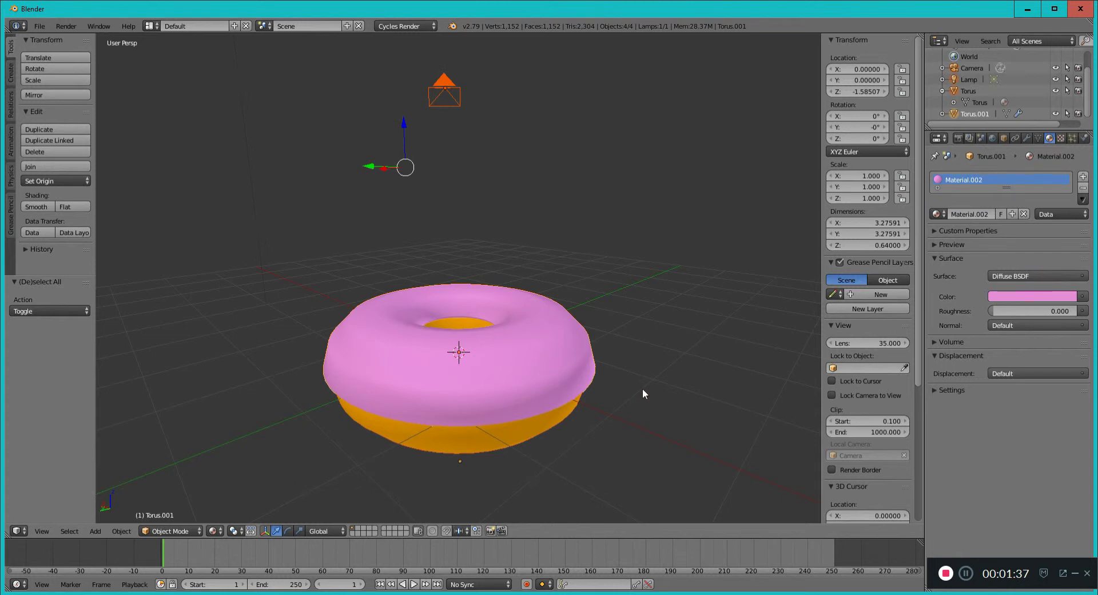
left_click(635, 399)
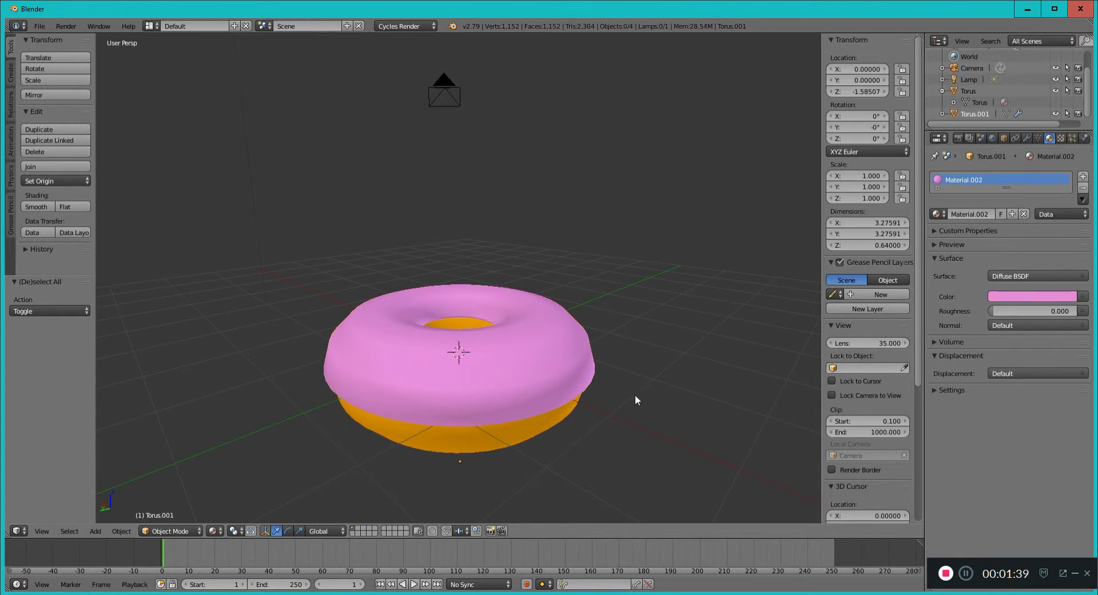
left_click(498, 420)
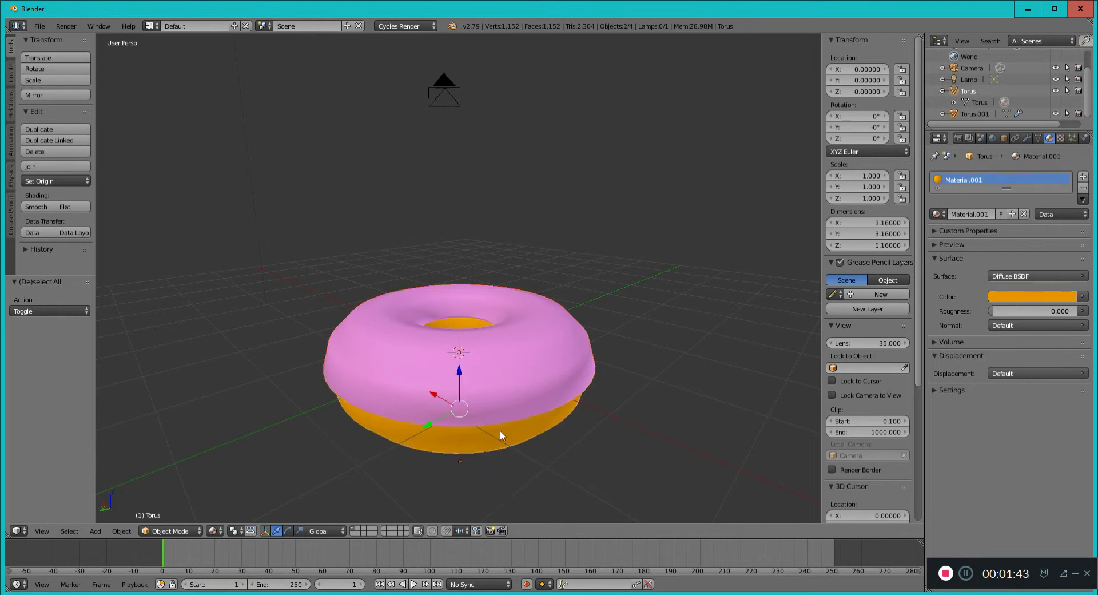
mouse_move(627, 374)
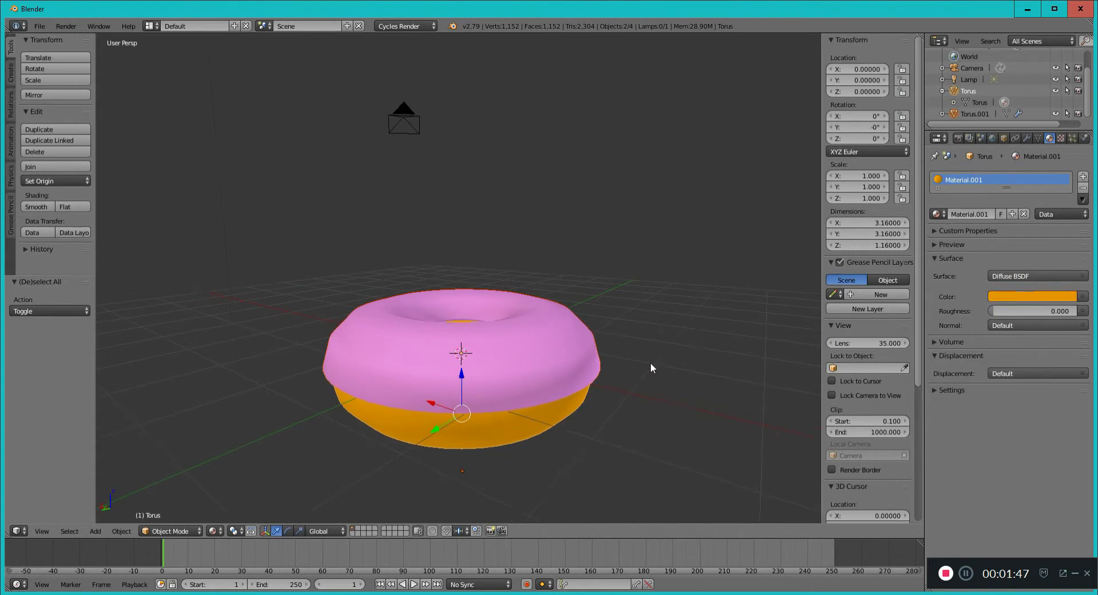
mouse_move(774, 234)
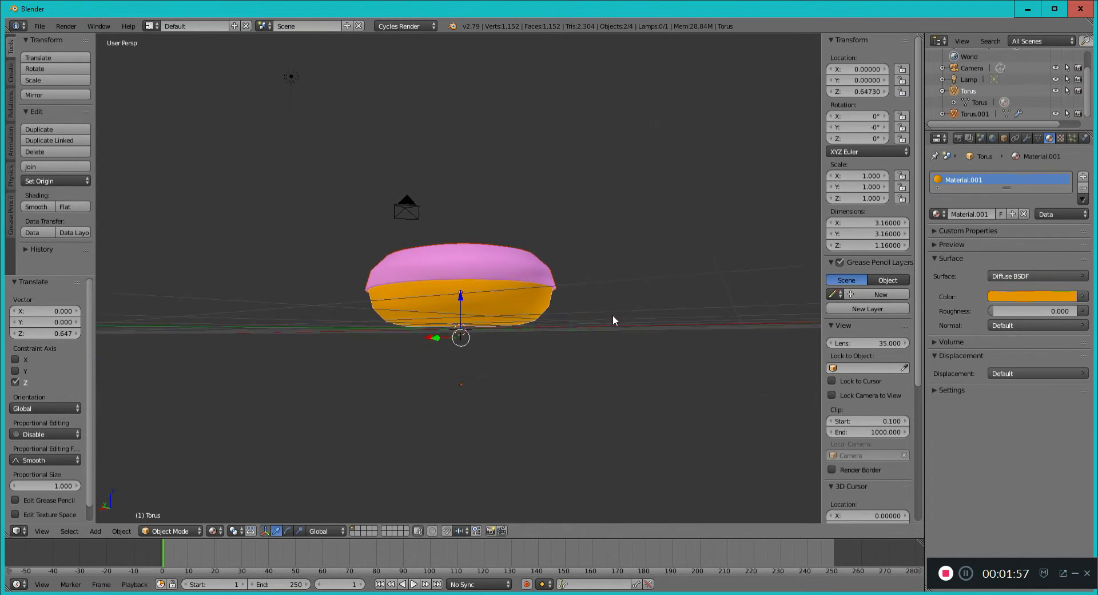
left_click_drag(613, 320, 592, 379)
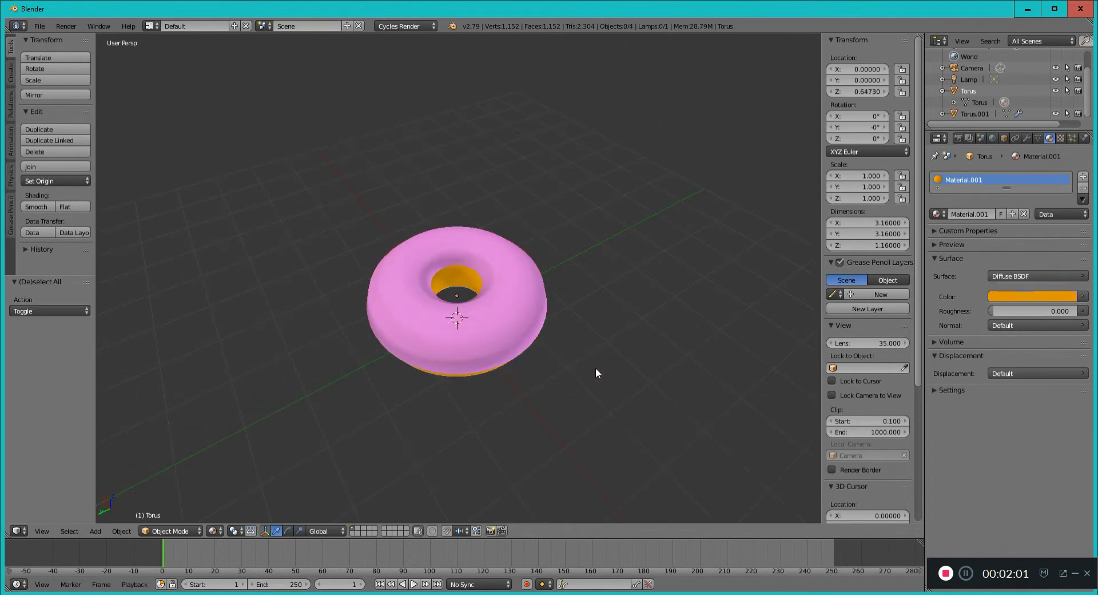
Add a mesh plane under the donut and scale it by 4.
left_click(94, 530)
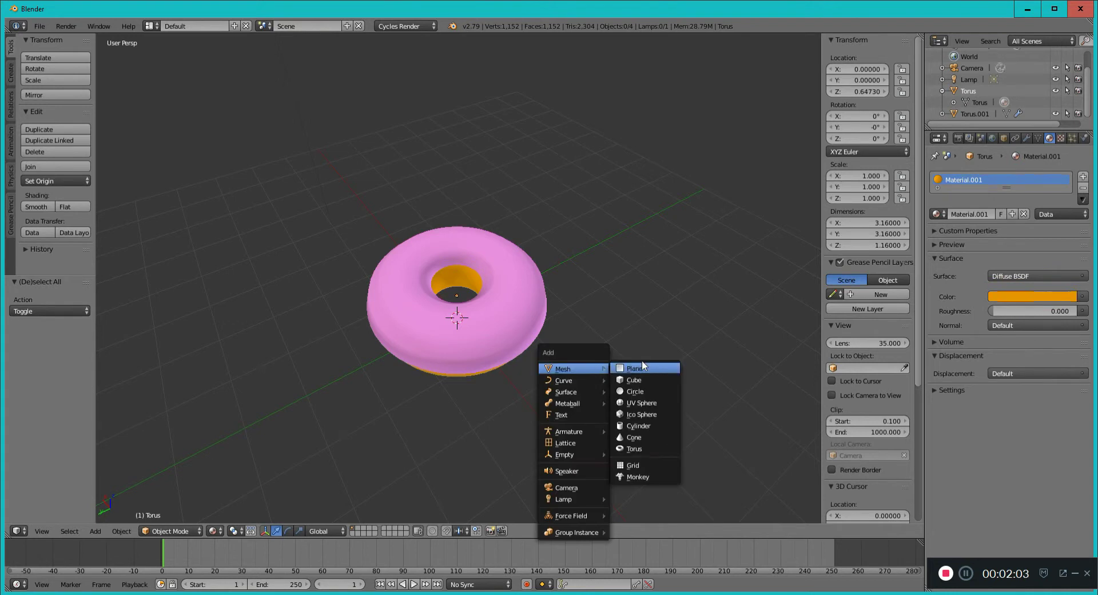
left_click(636, 368)
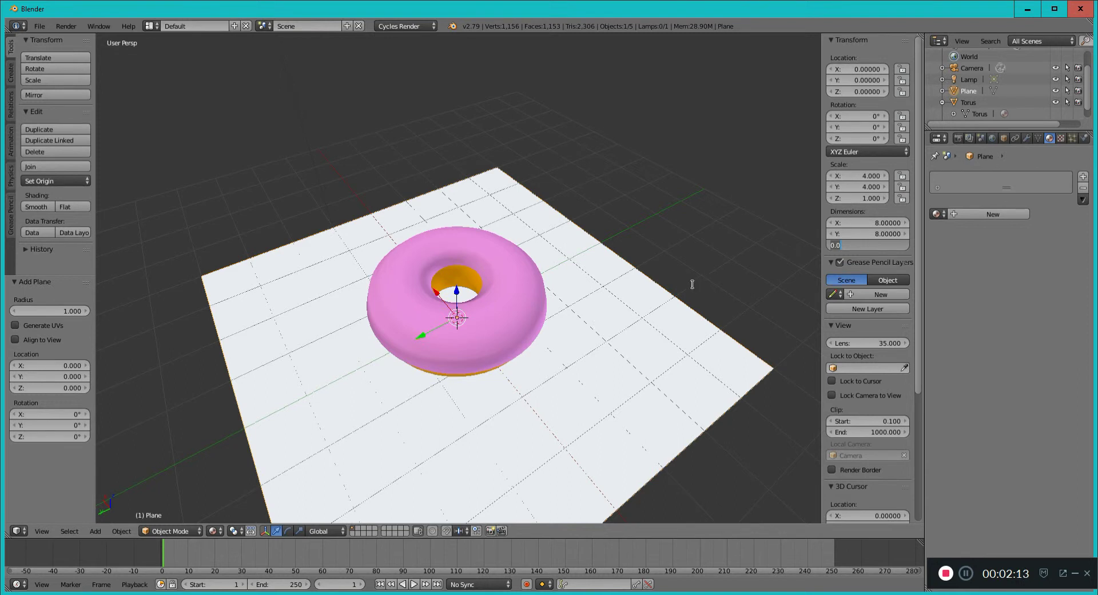
mouse_move(553, 230)
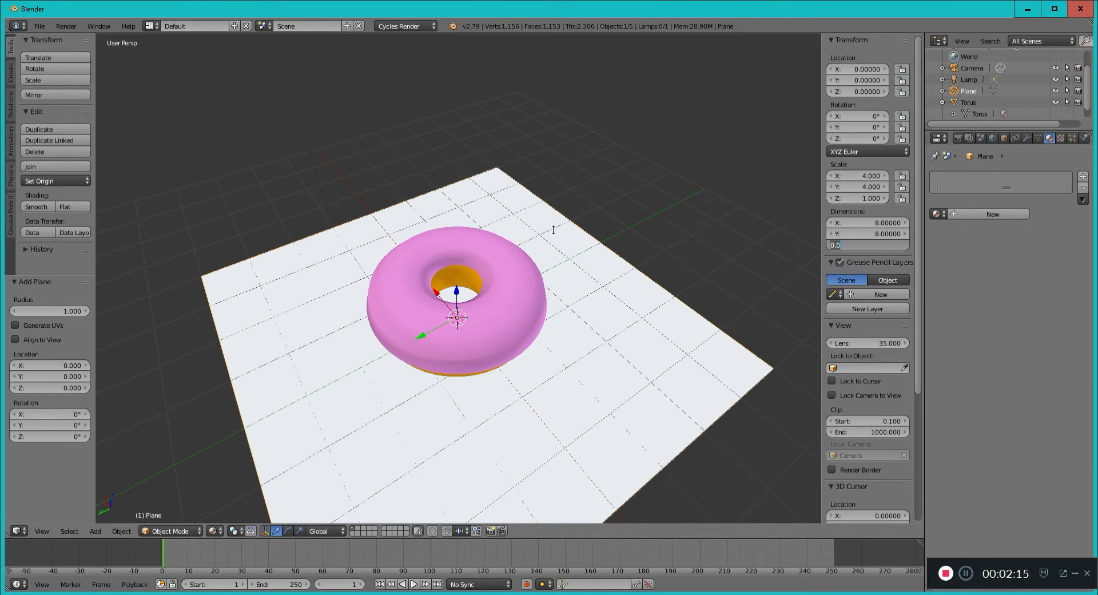
mouse_move(629, 255)
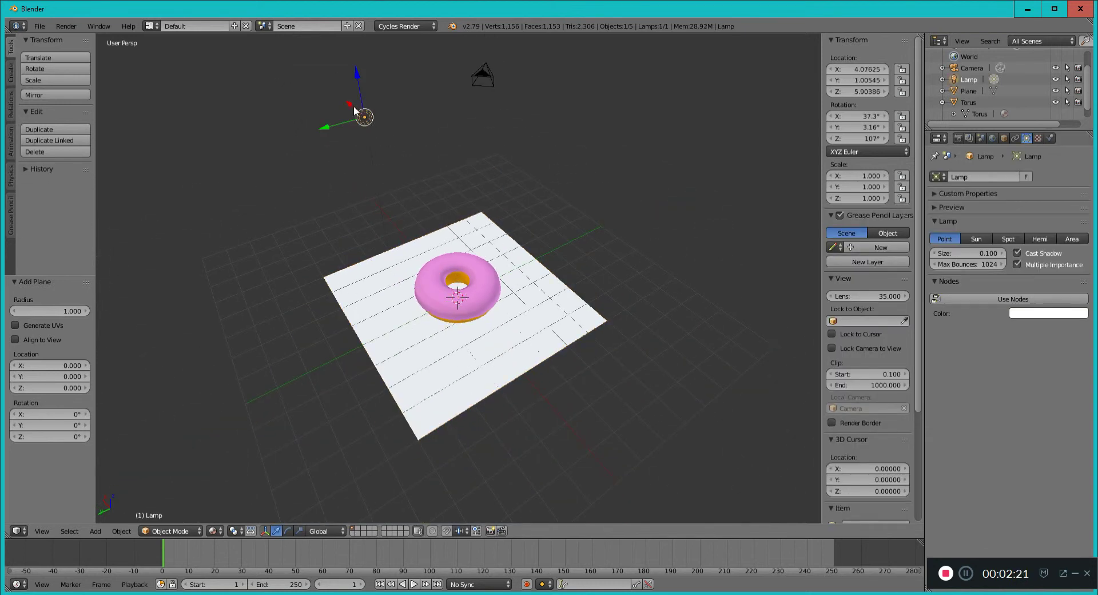
Move the lamp in close, hovering directly above the donut and plane.
left_click_drag(362, 116, 441, 184)
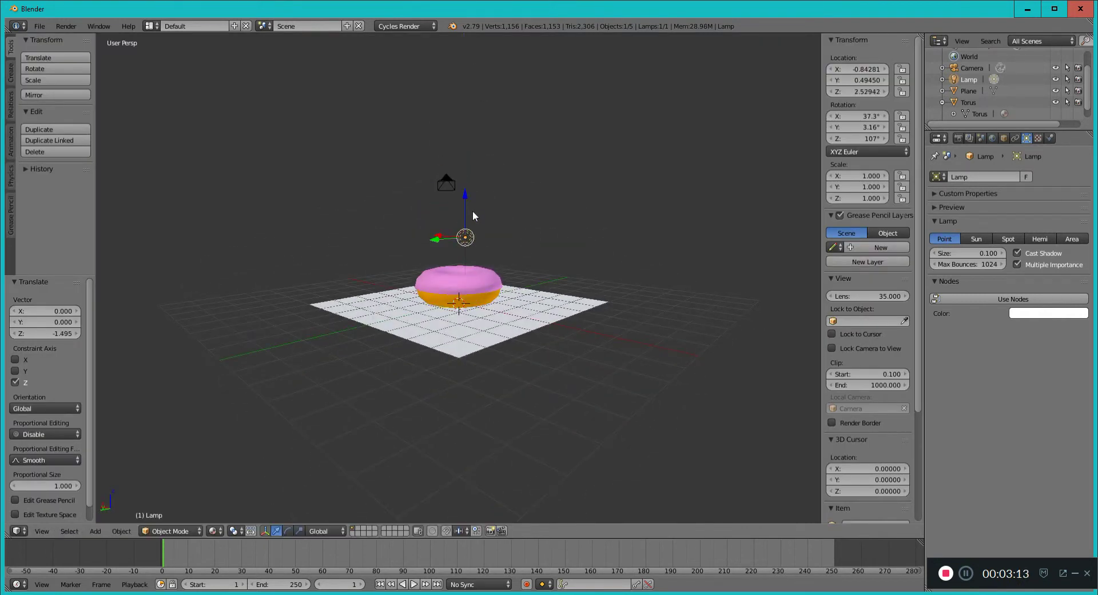
key("F12")
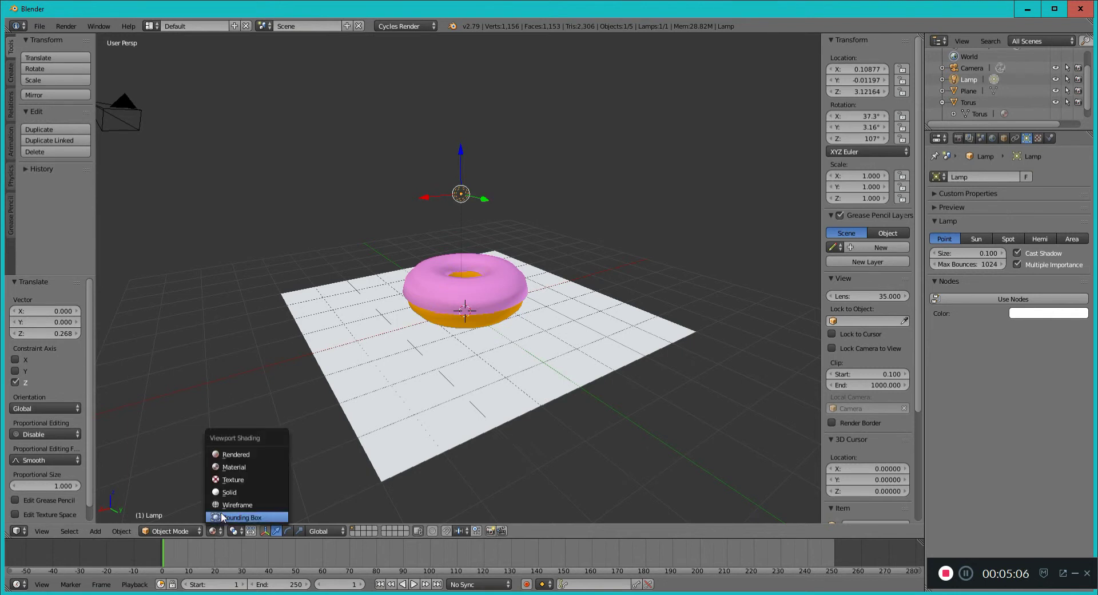
Set Rendered shading, then select the icing and show its surface shader choices.
left_click(236, 454)
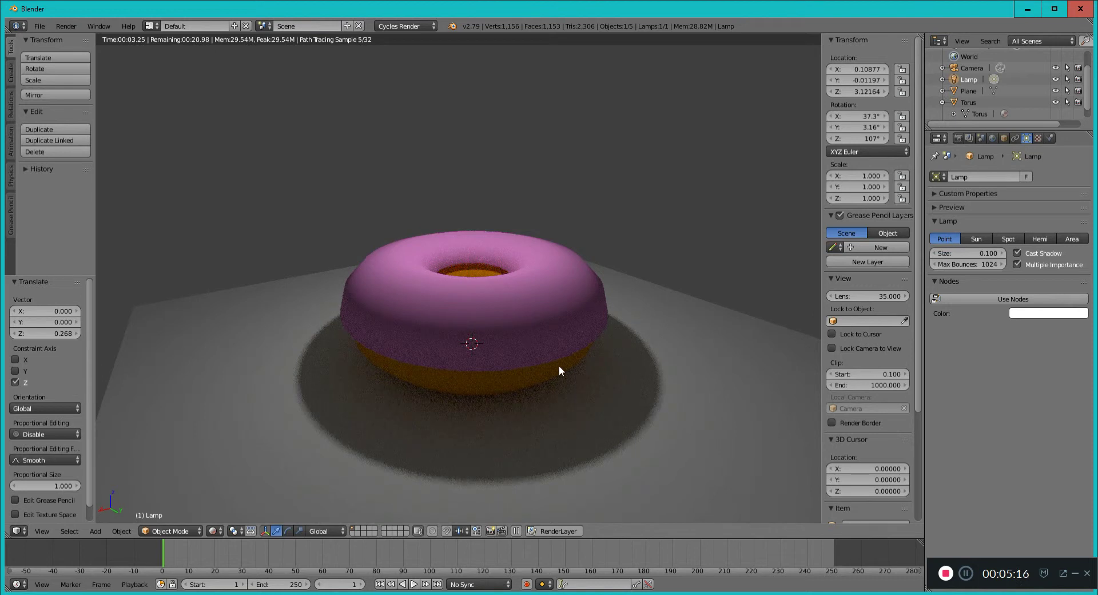
mouse_move(633, 296)
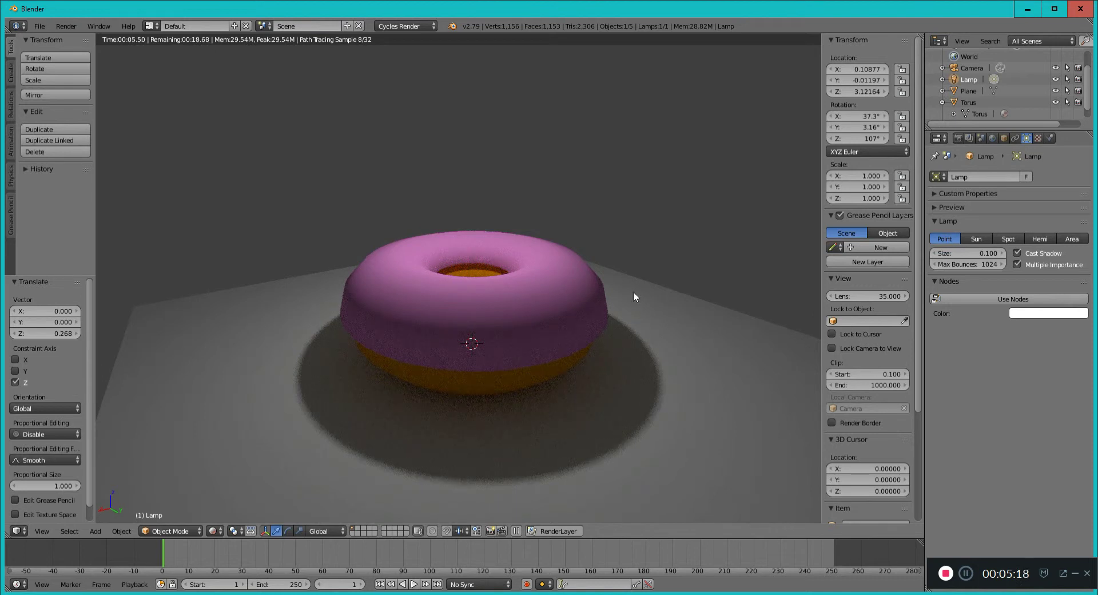
mouse_move(676, 262)
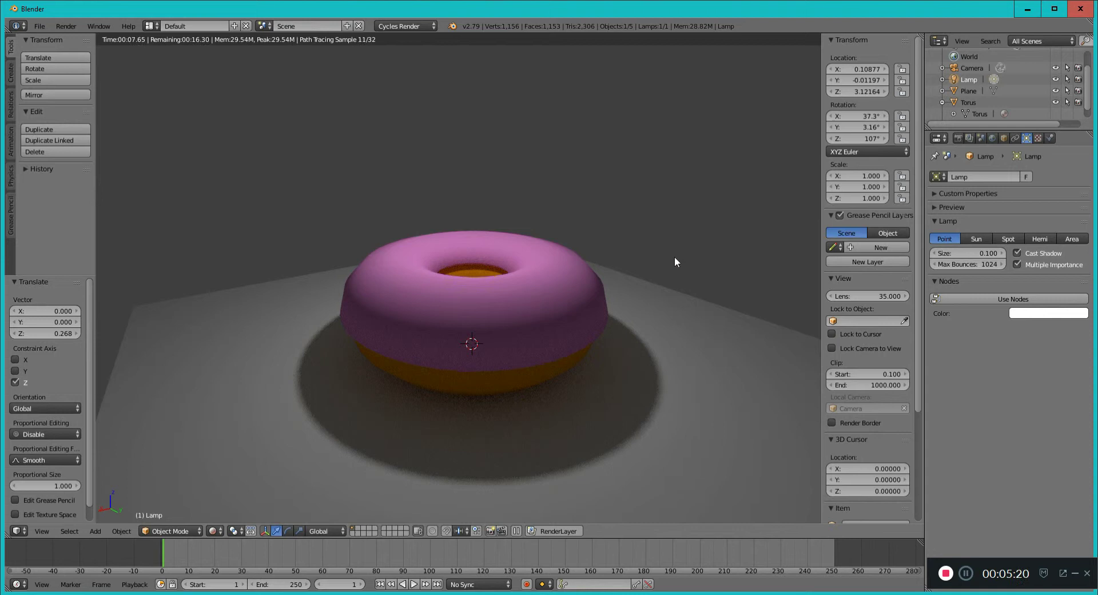
mouse_move(839, 186)
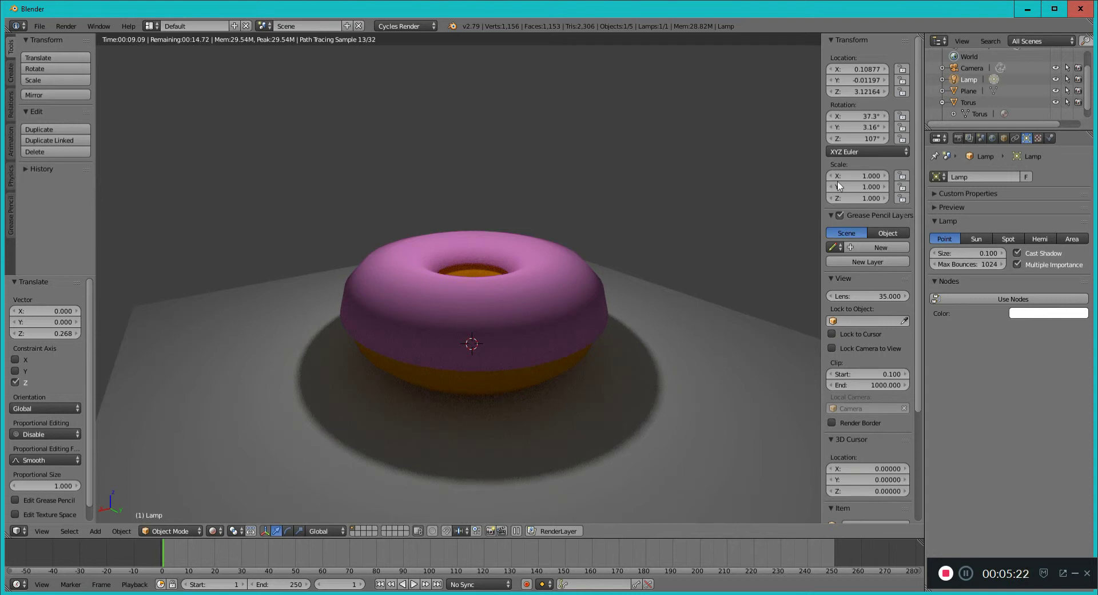
mouse_move(537, 294)
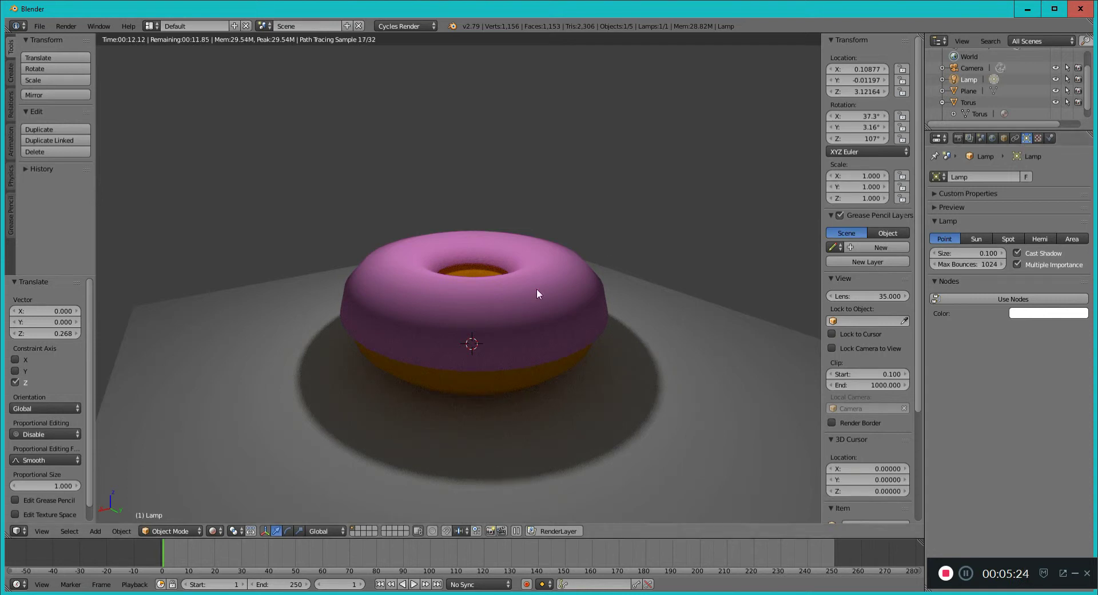
left_click(978, 114)
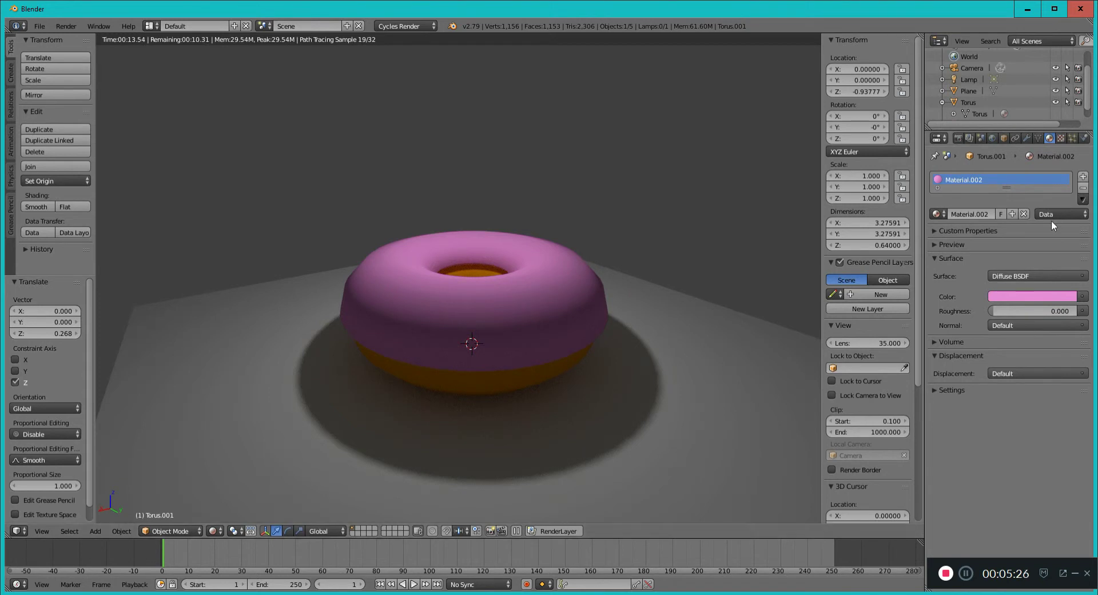
left_click(1033, 275)
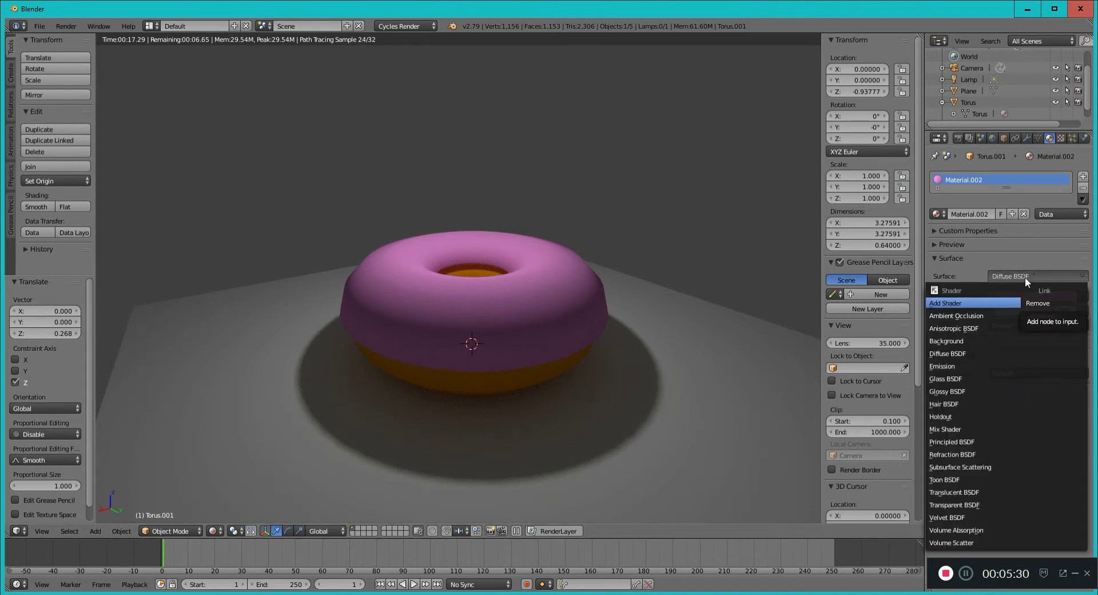
mouse_move(972, 378)
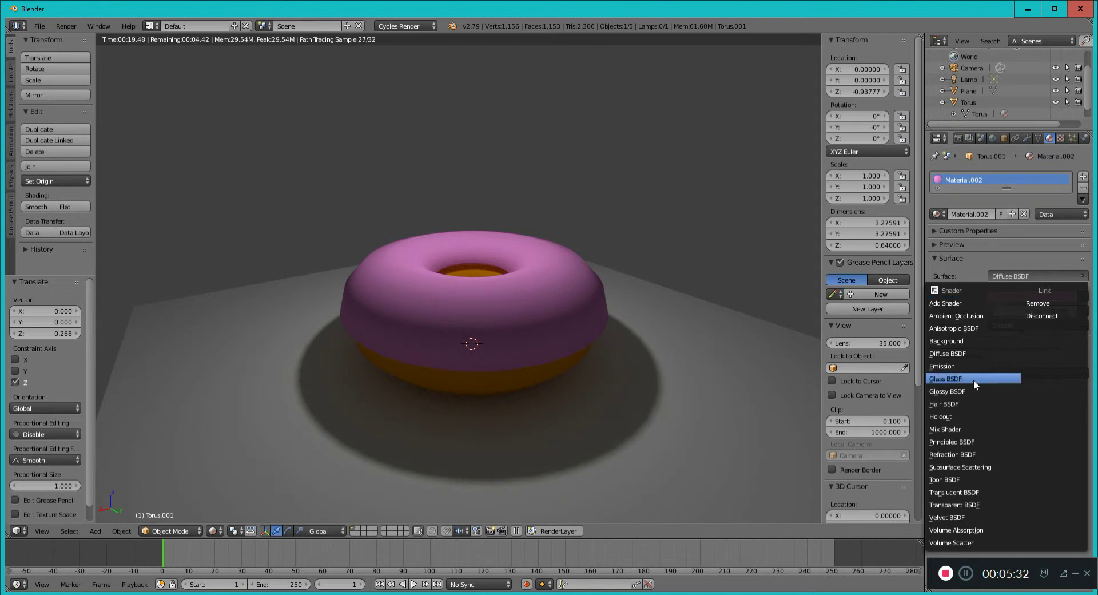
mouse_move(979, 392)
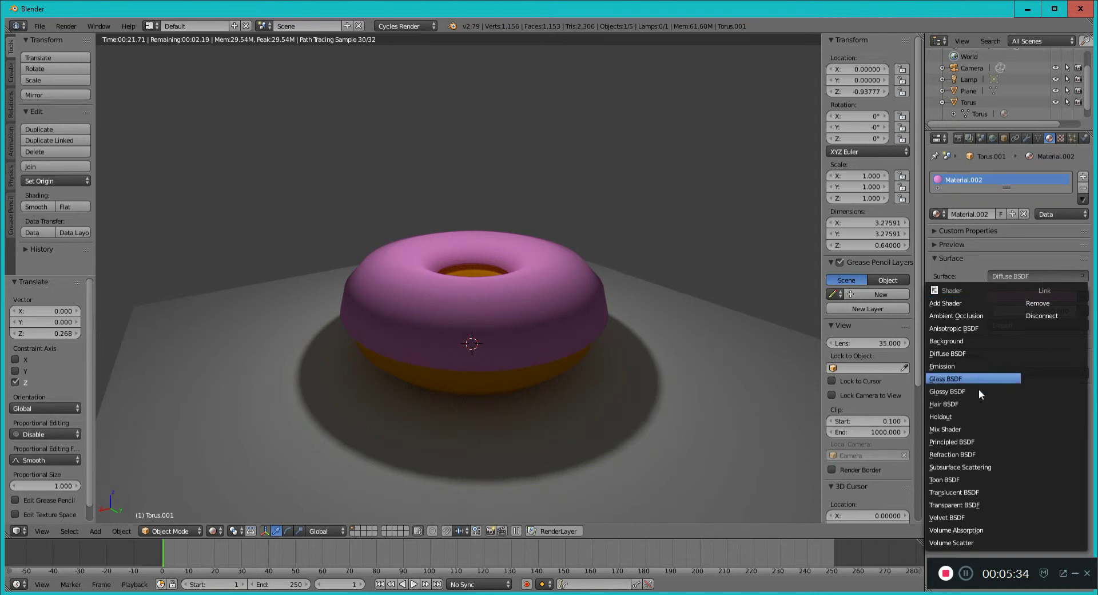
Replace the icing's Diffuse BSDF surface with a Glossy BSDF.
left_click(947, 391)
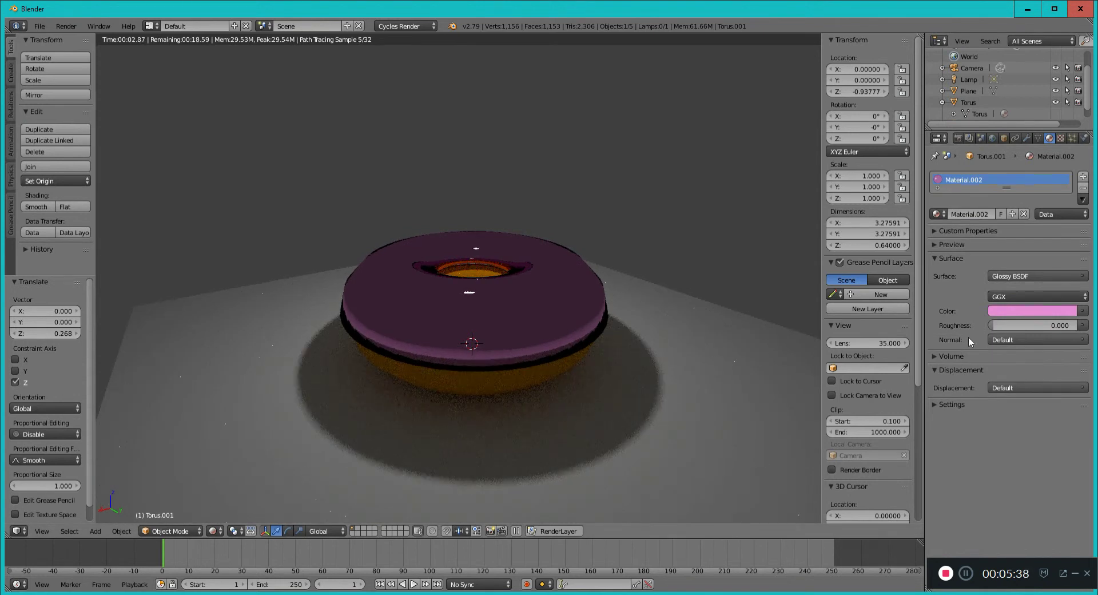
left_click(1036, 325)
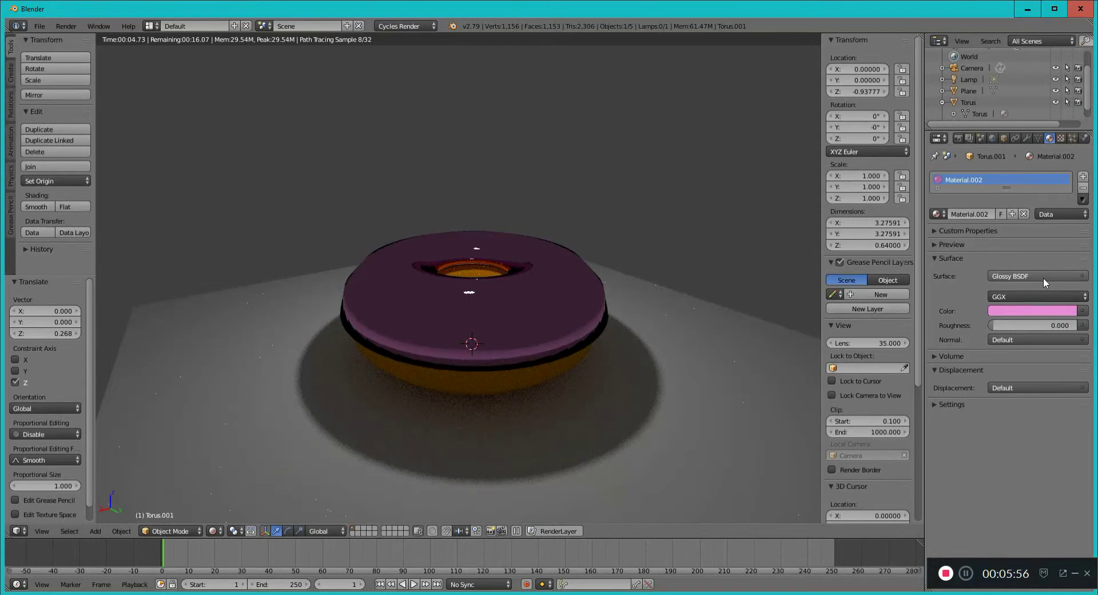
Make the left area a Node Editor and the right a Rendered 3D View.
left_click(18, 530)
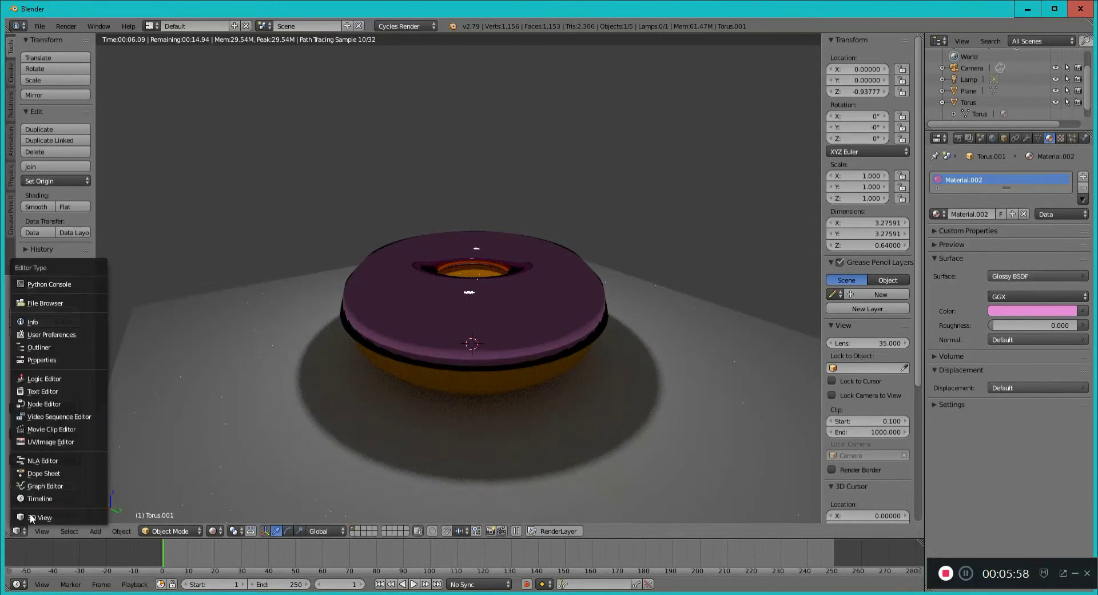
mouse_move(43, 404)
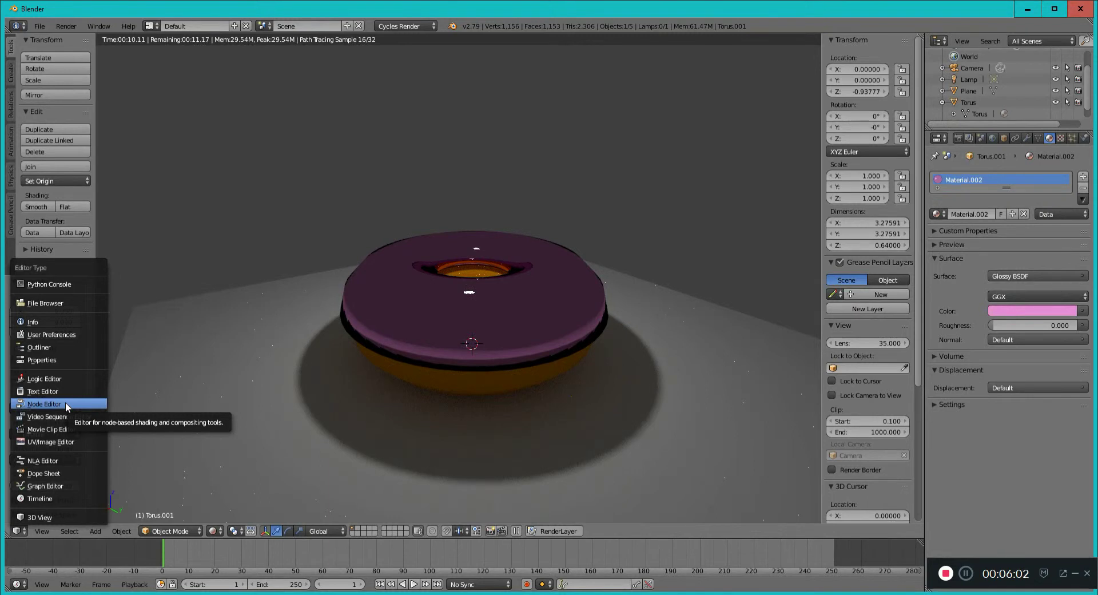
left_click(44, 404)
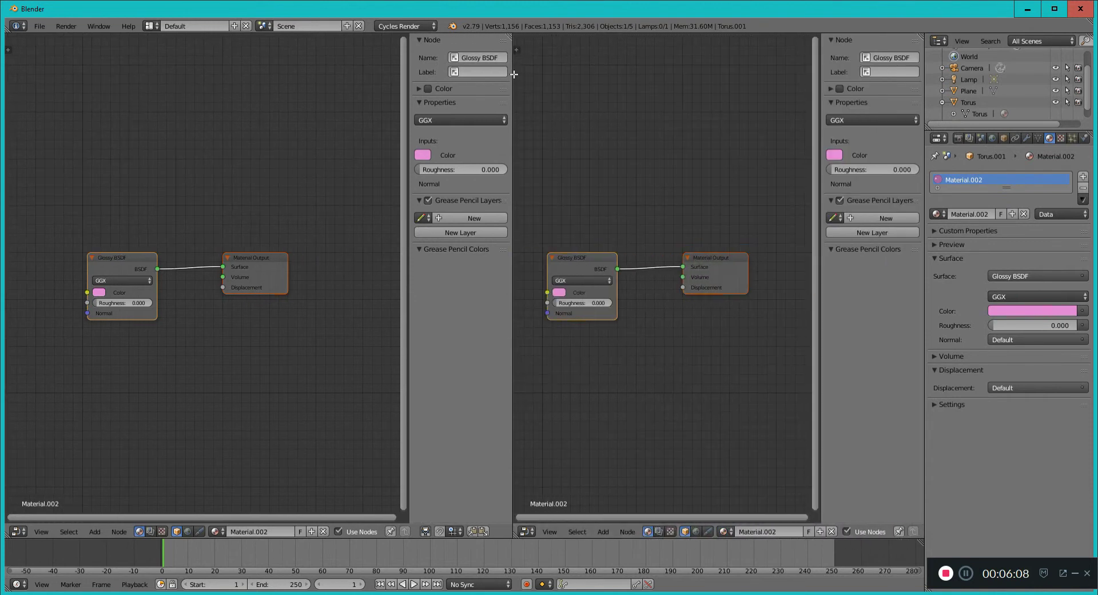
mouse_move(312, 230)
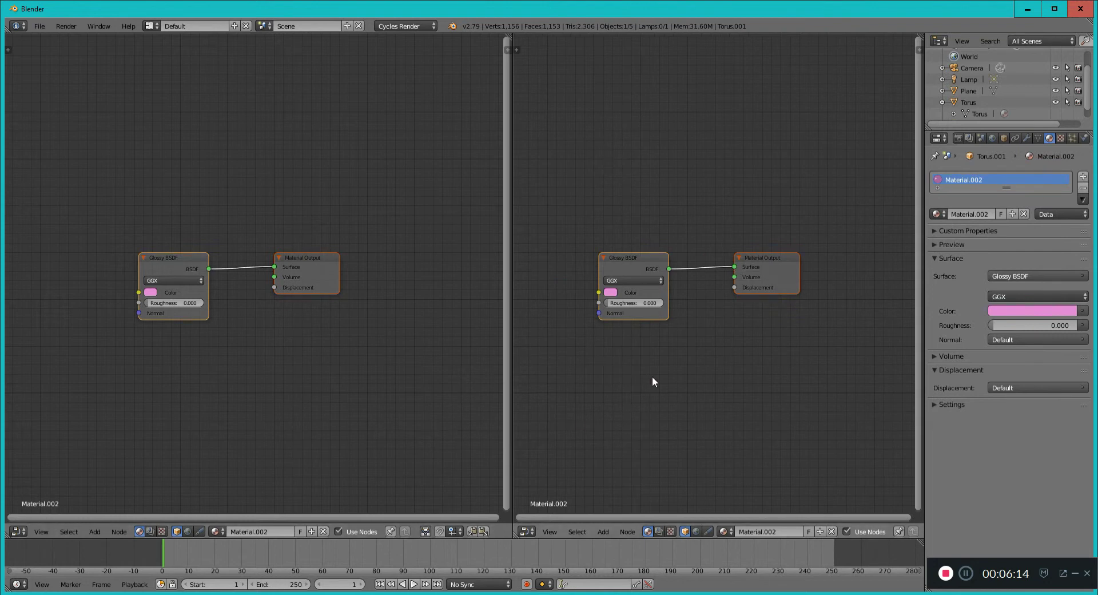
left_click(526, 532)
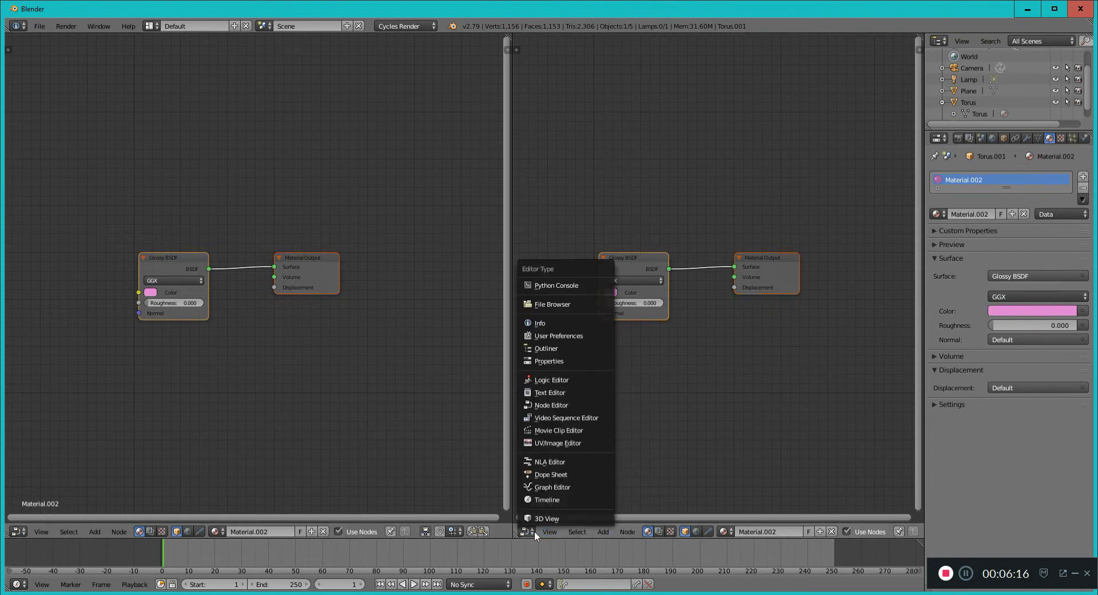
left_click(546, 518)
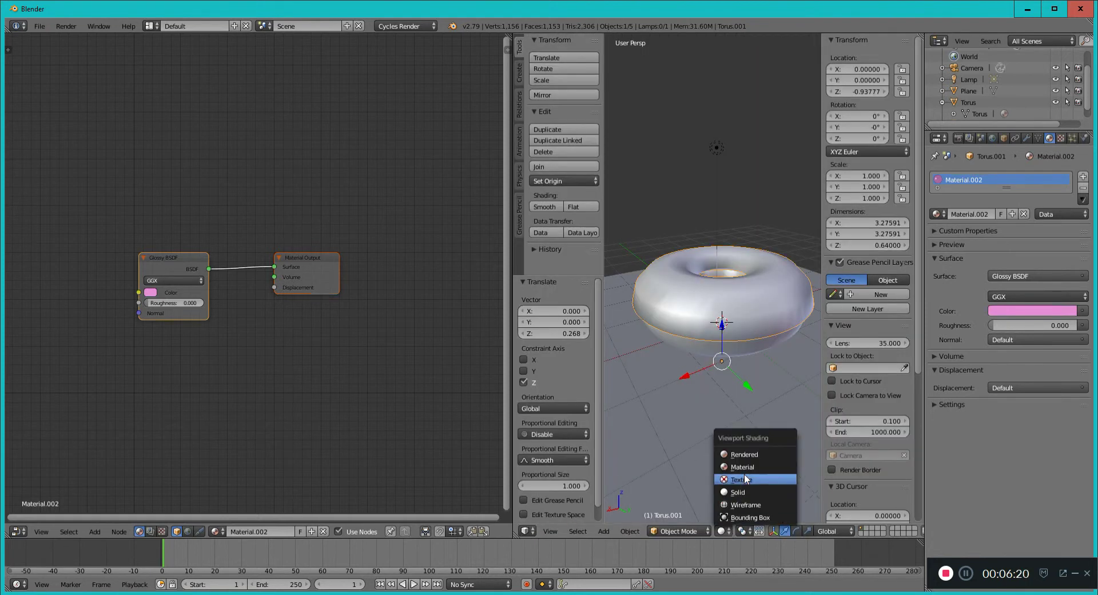
left_click(743, 454)
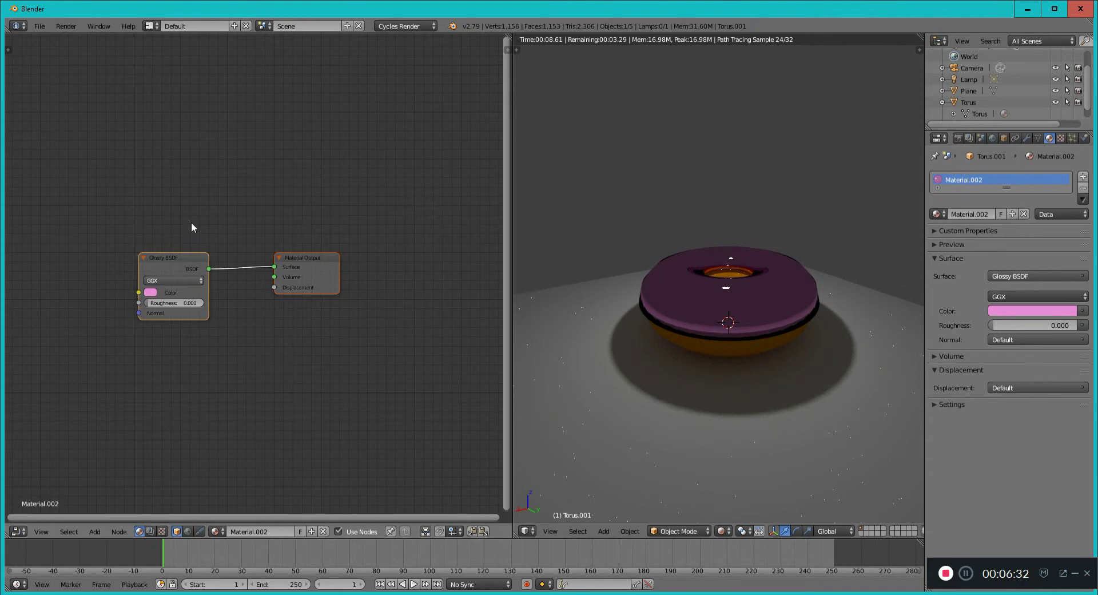
Add a Diffuse BSDF node and set its colour to pink.
left_click(94, 531)
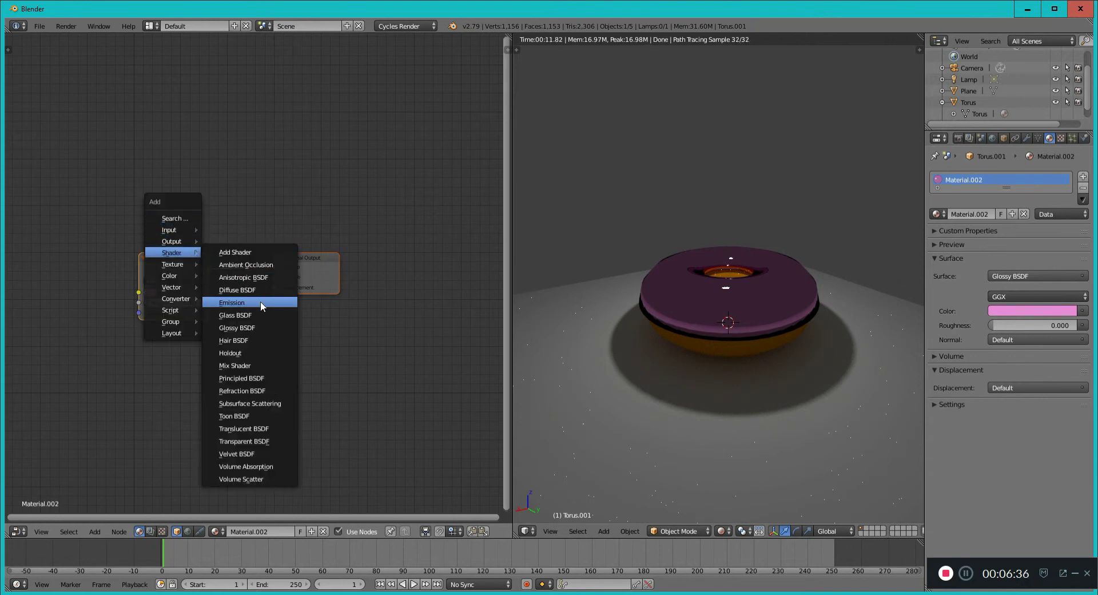
mouse_move(272, 365)
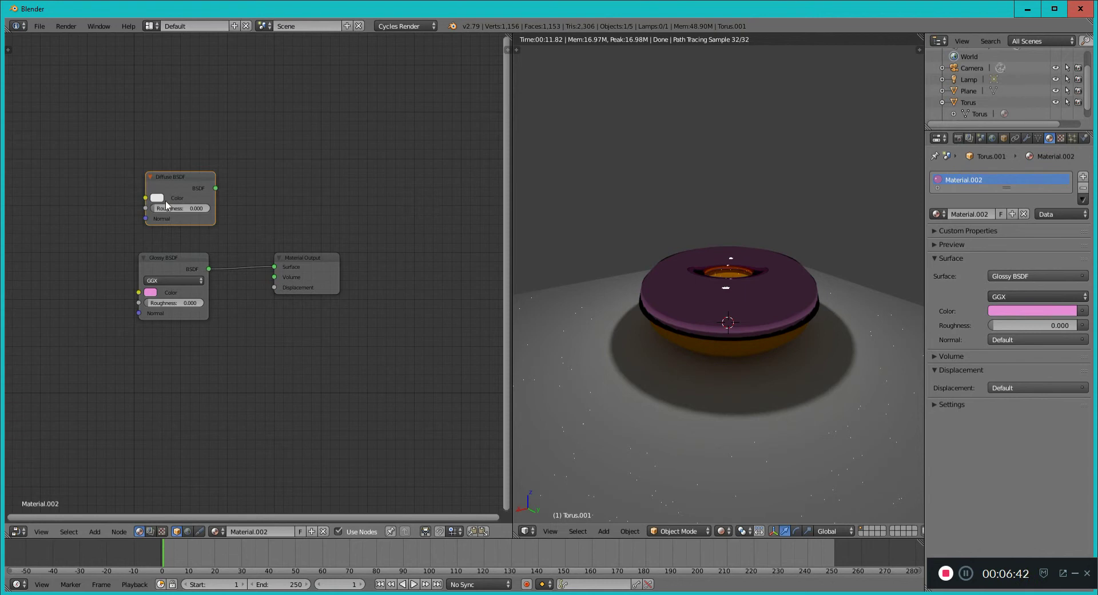
left_click(156, 197)
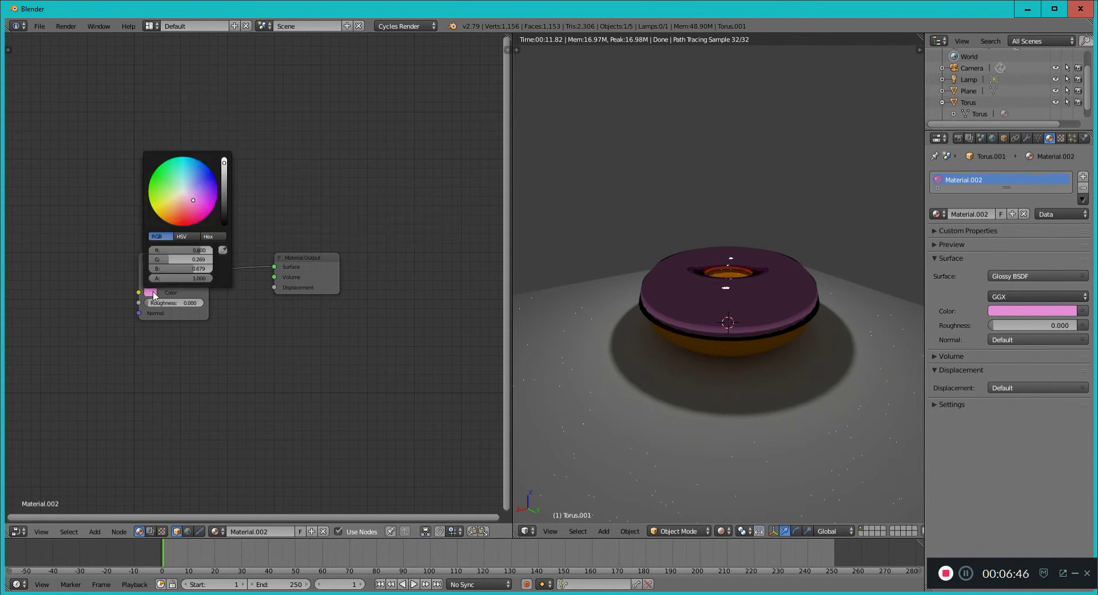
left_click(208, 236)
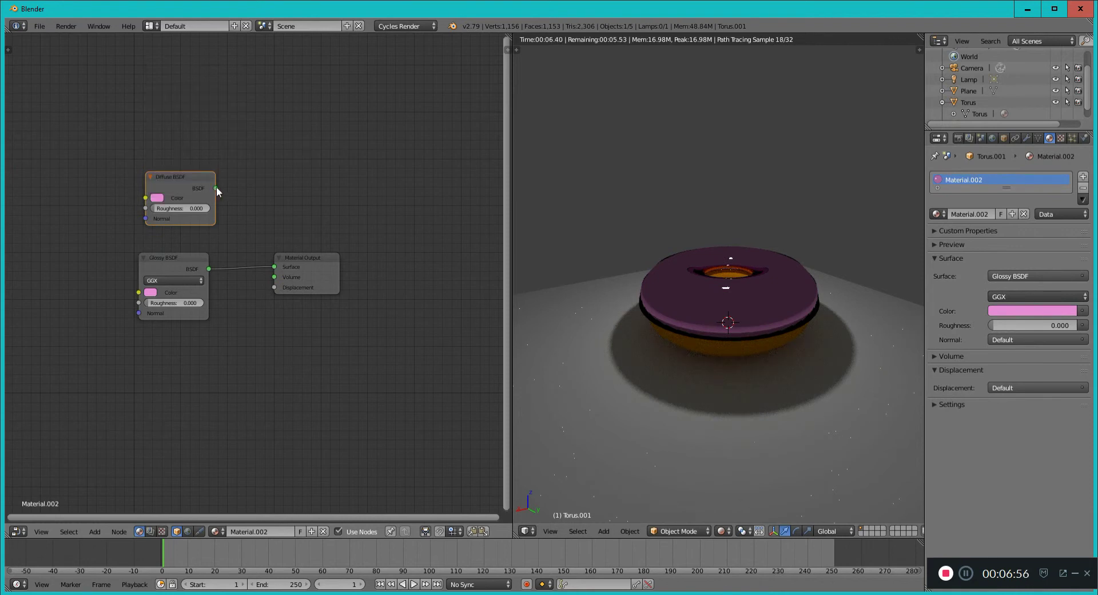
Connect the Diffuse node to Material Output Surface and stack it above the Glossy node.
left_click_drag(217, 188, 275, 266)
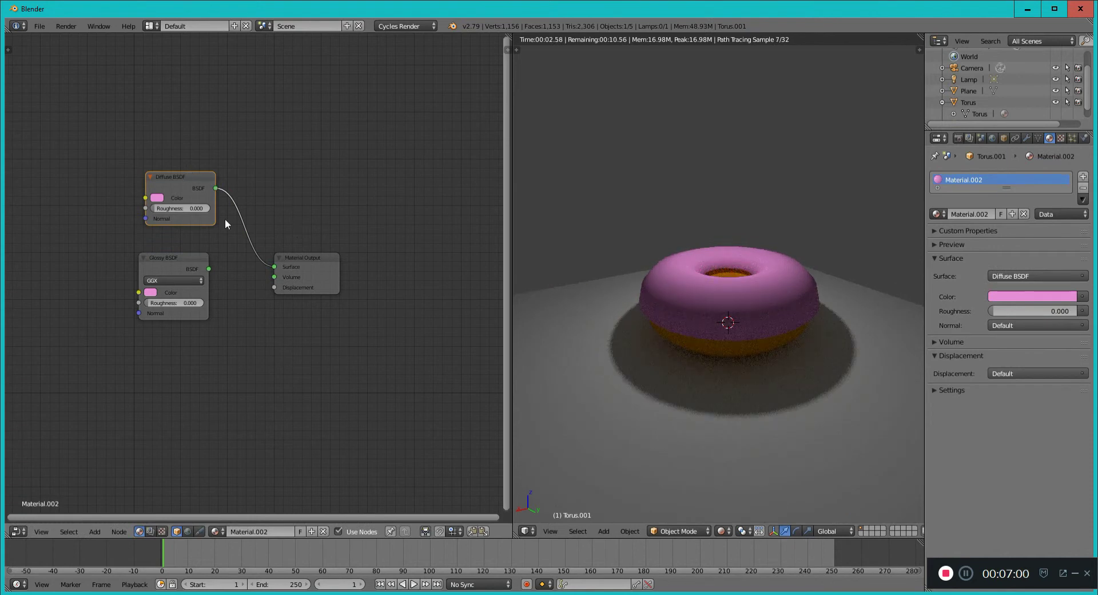
left_click_drag(178, 176, 119, 130)
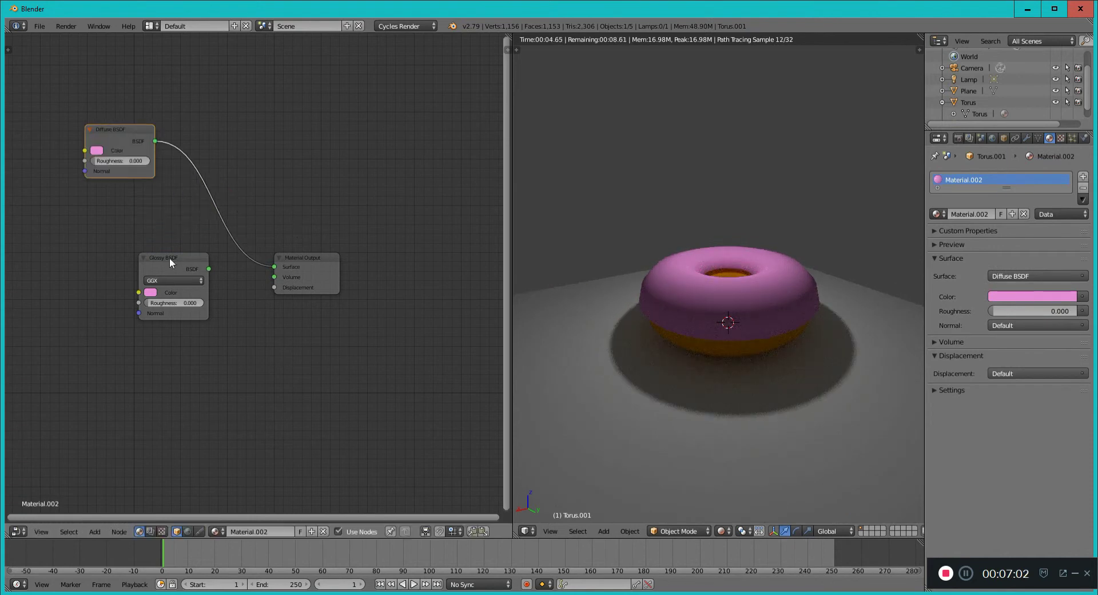
left_click_drag(173, 258, 115, 206)
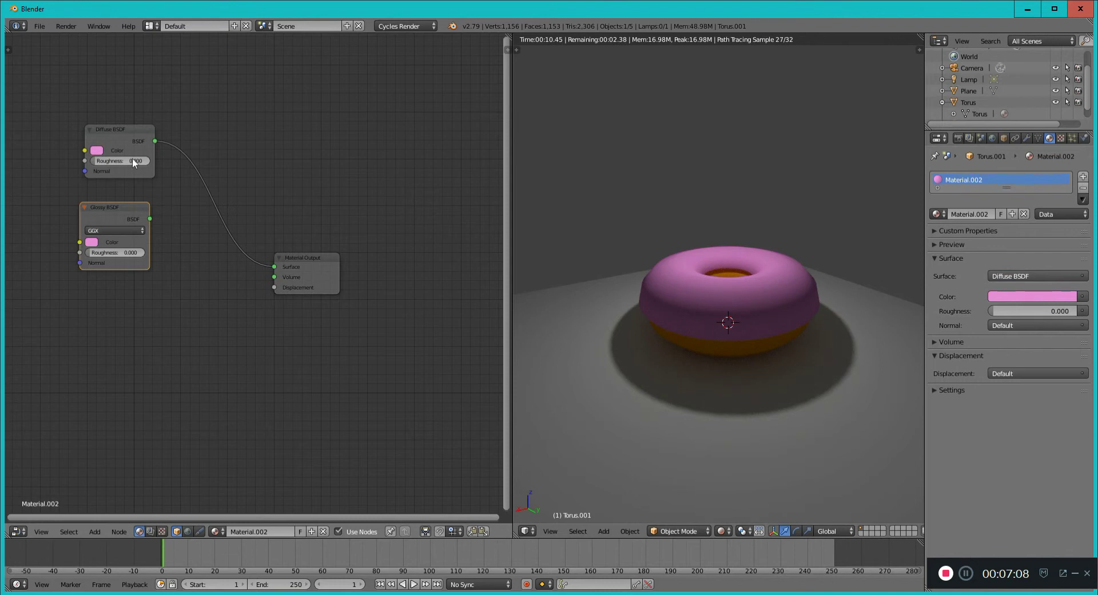
mouse_move(236, 175)
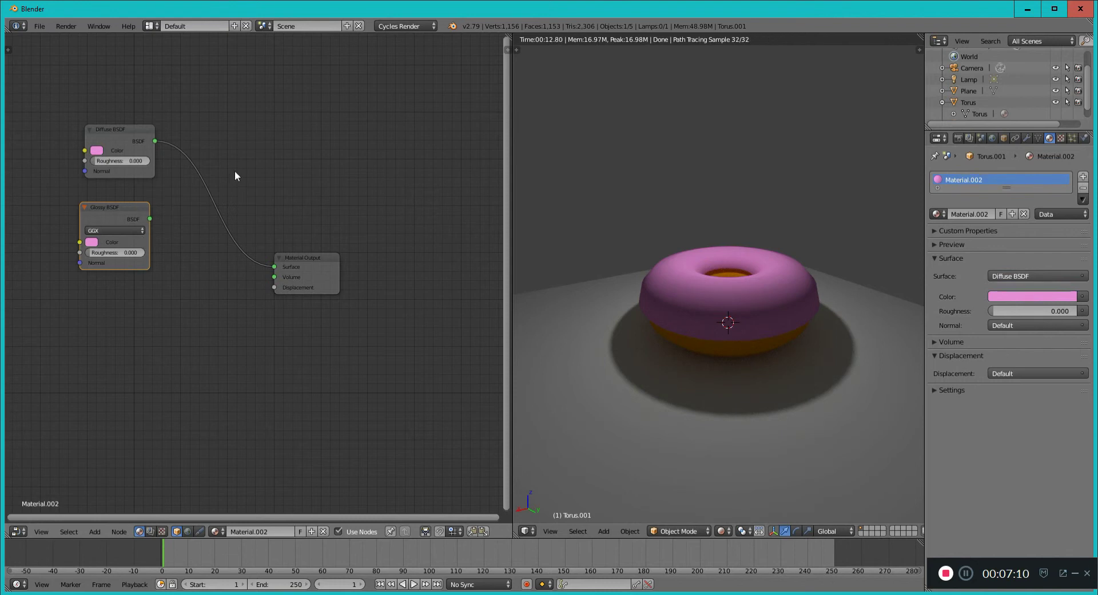
mouse_move(265, 180)
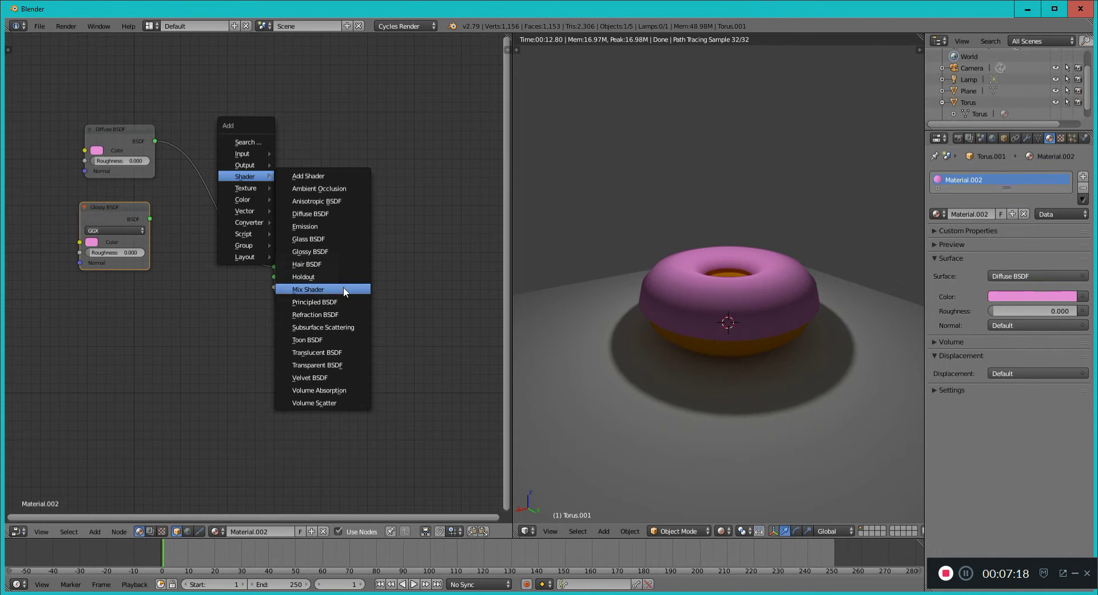
Insert a Mix Shader on the shader link and plug Glossy BSDF into its second input.
left_click(309, 289)
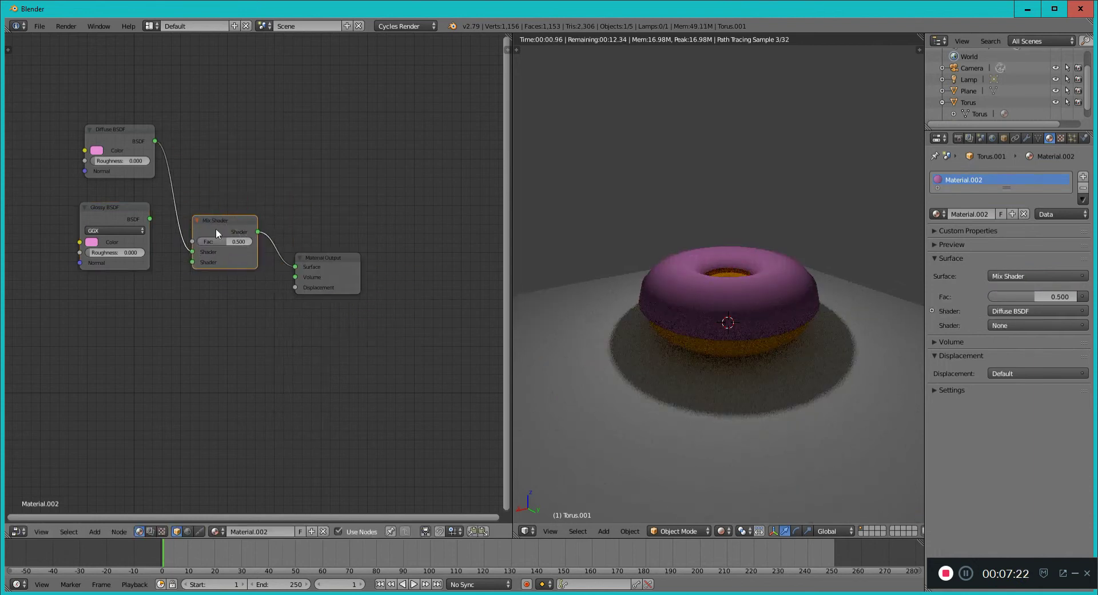
mouse_move(162, 224)
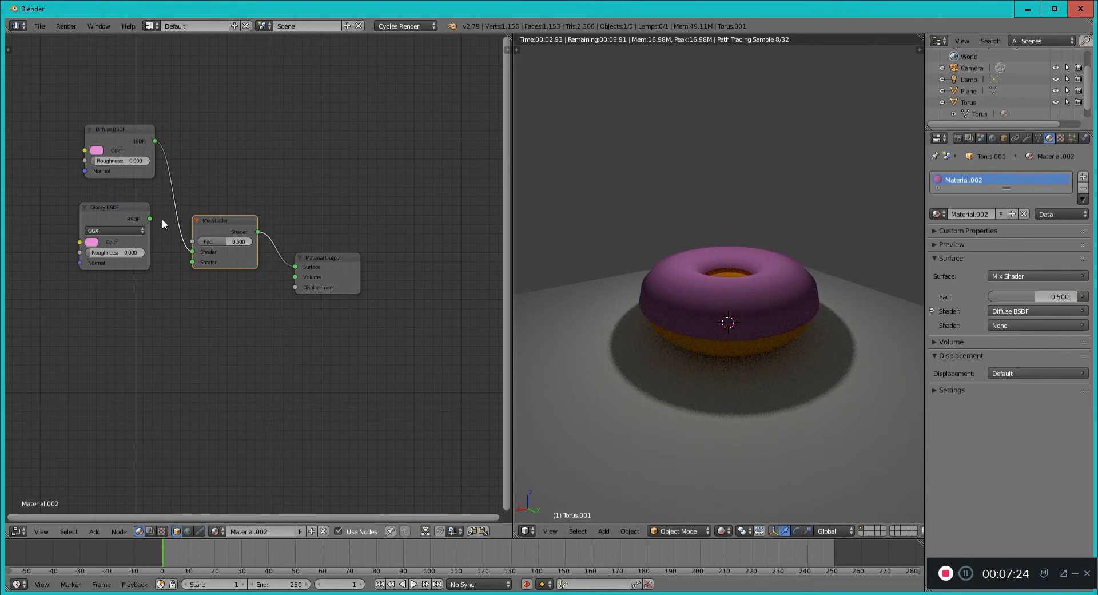
mouse_move(132, 212)
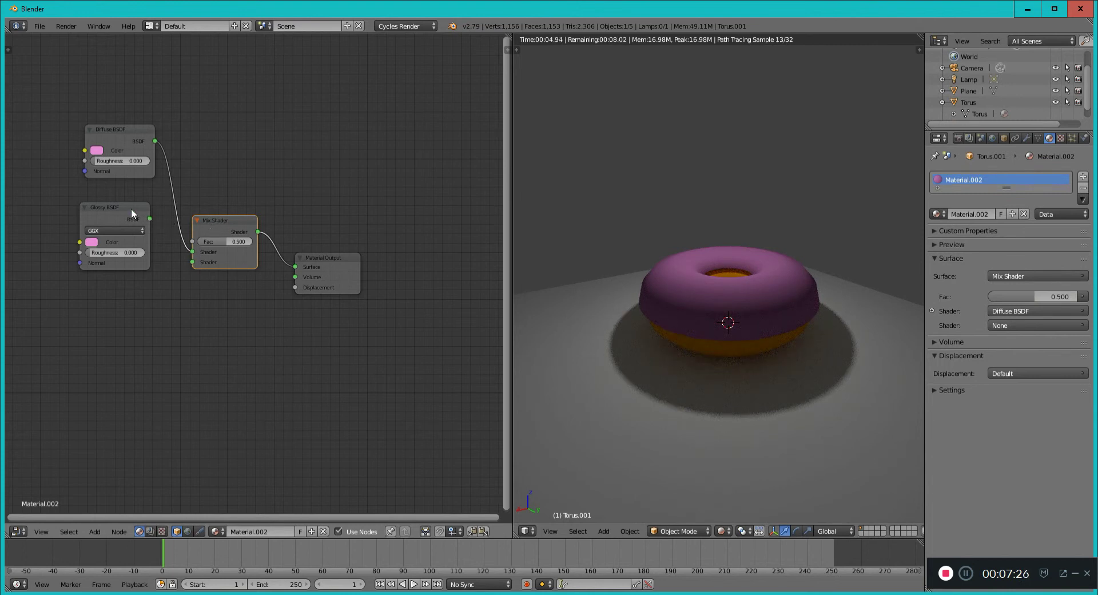
left_click_drag(105, 207, 106, 233)
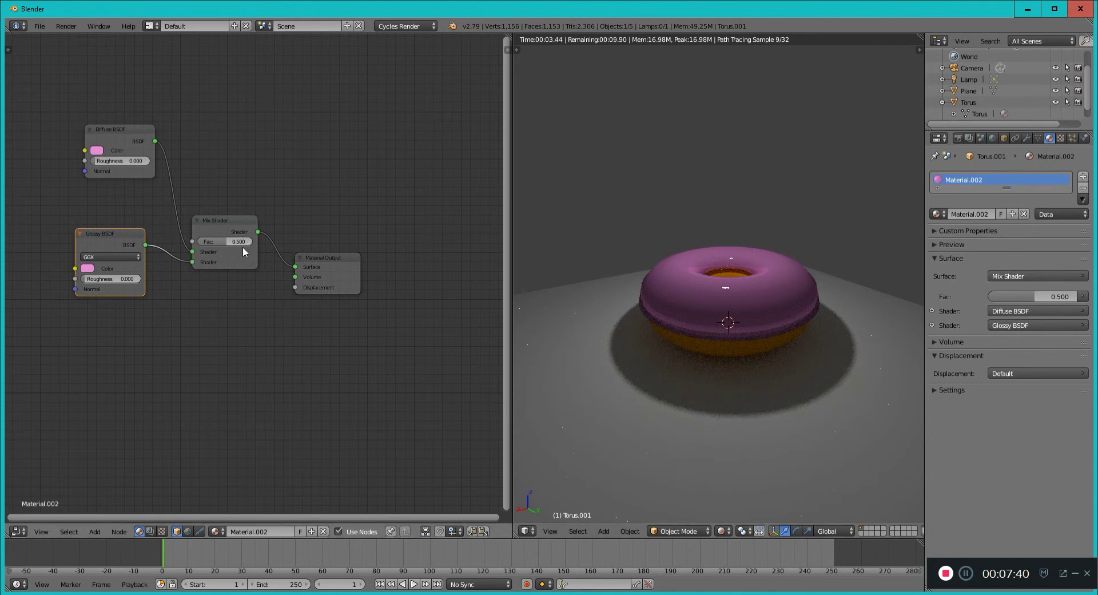
mouse_move(583, 276)
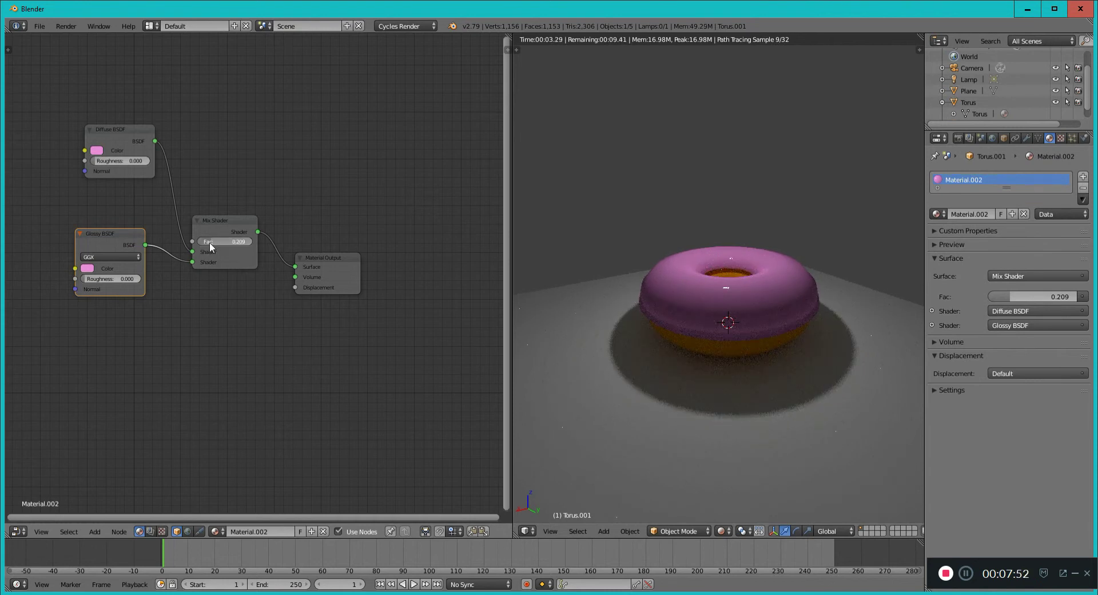
Scrub the Mix Shader factor between matte and glossy, settling at 0.095.
left_click_drag(231, 241, 224, 241)
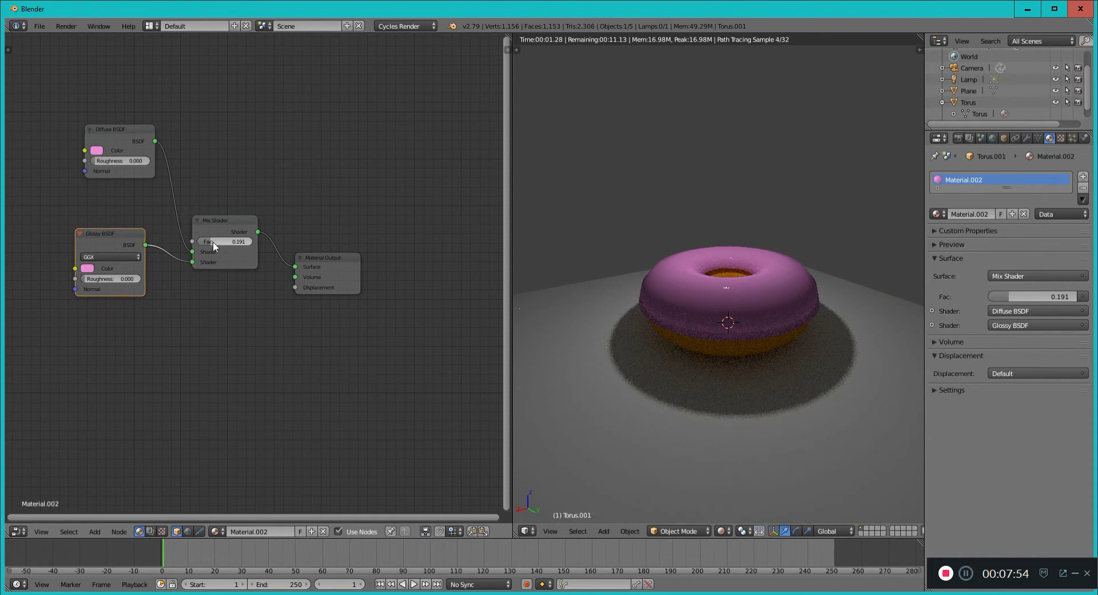
left_click_drag(238, 241, 225, 241)
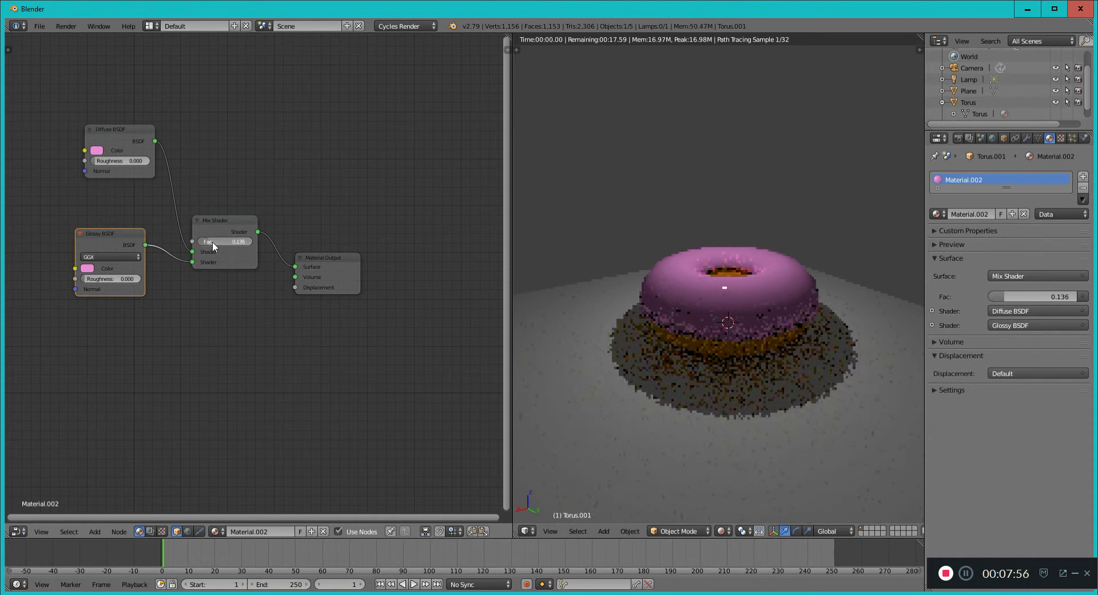
left_click_drag(238, 242, 224, 242)
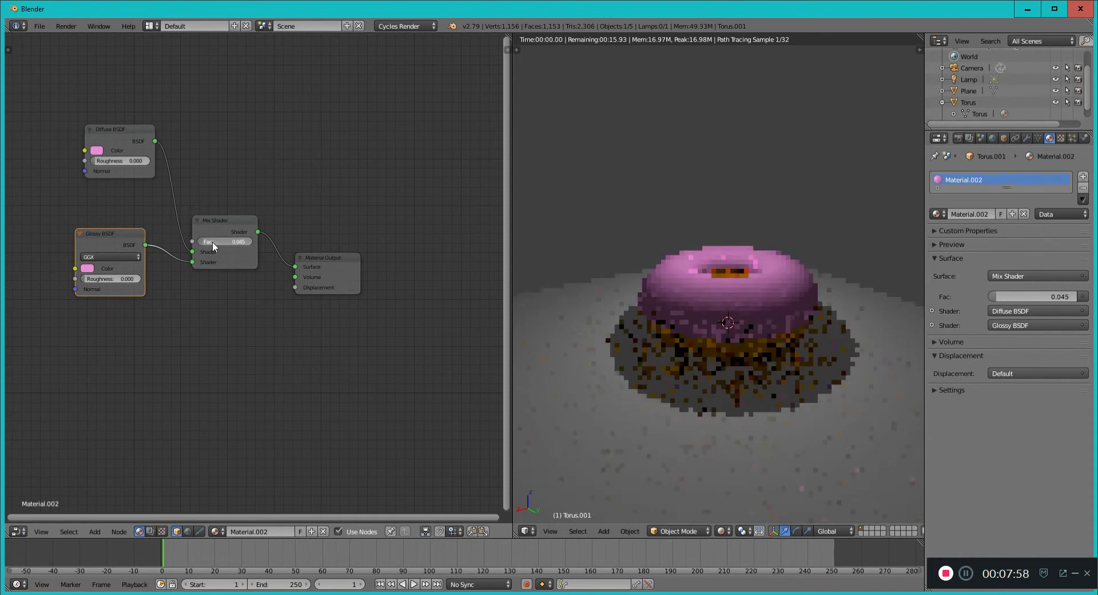
left_click_drag(209, 240, 228, 241)
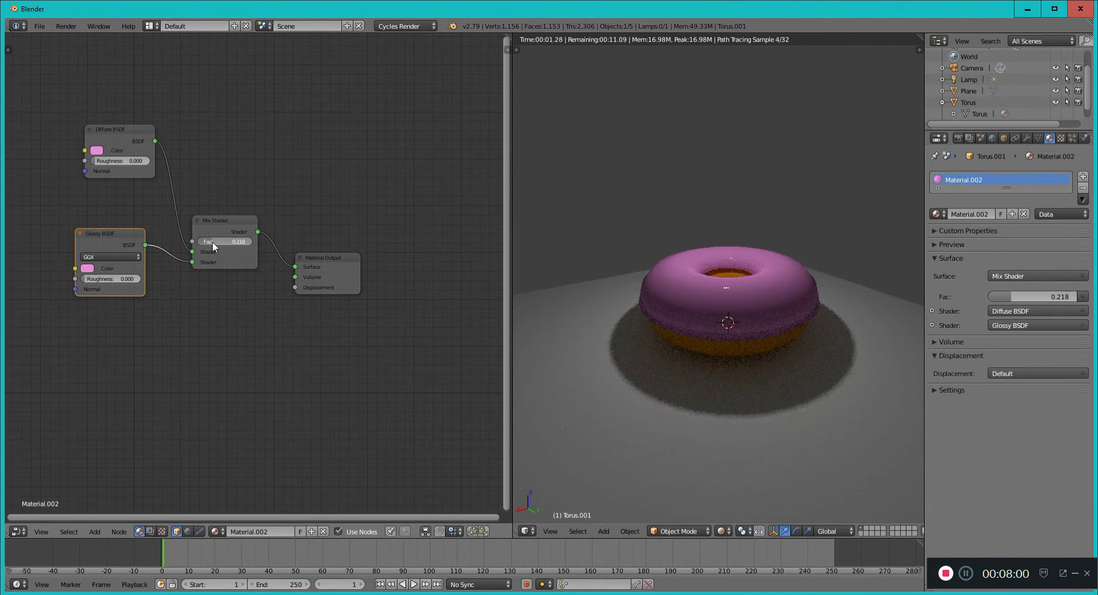
left_click_drag(224, 241, 238, 242)
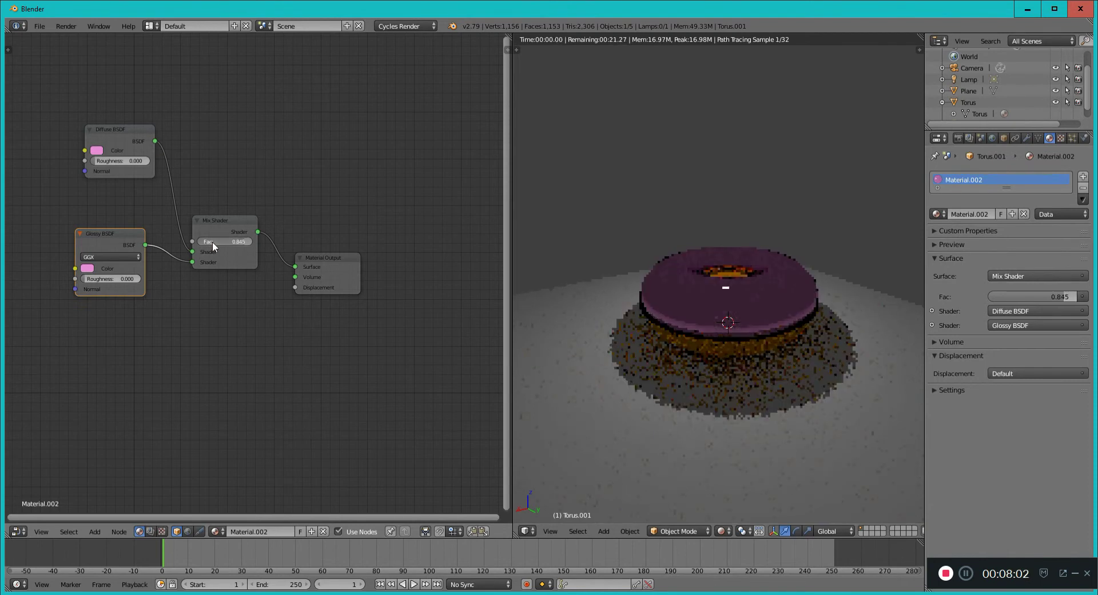
left_click_drag(225, 241, 217, 241)
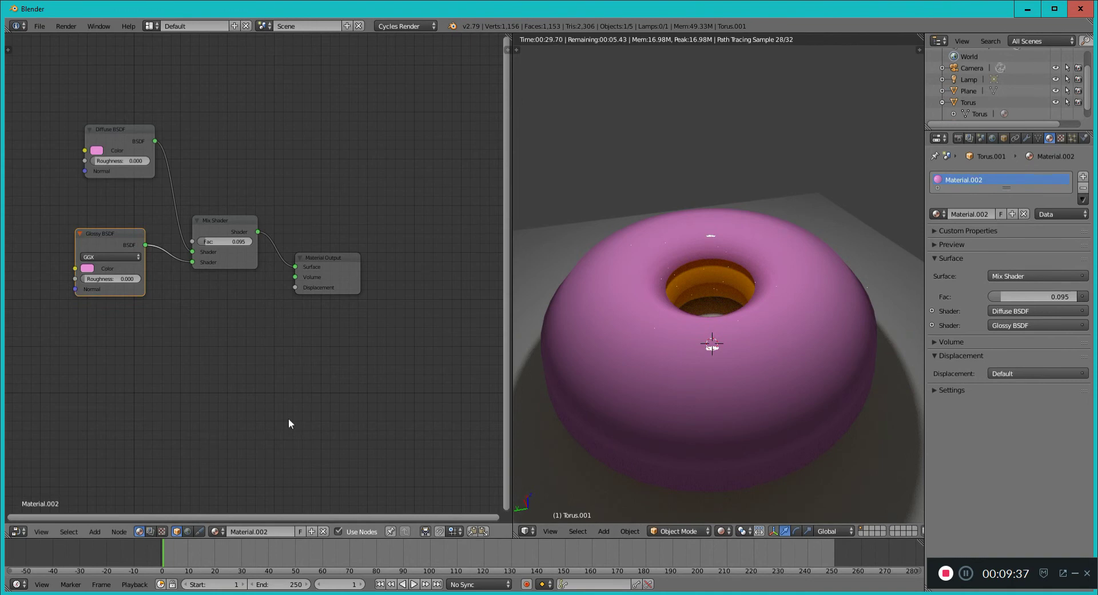
mouse_move(775, 283)
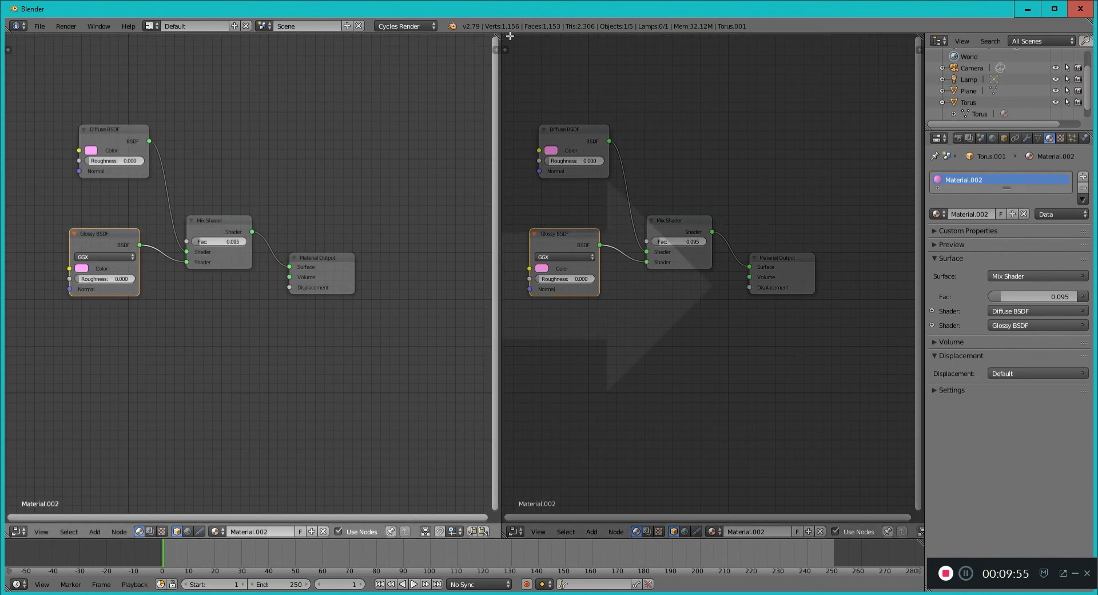
mouse_move(637, 57)
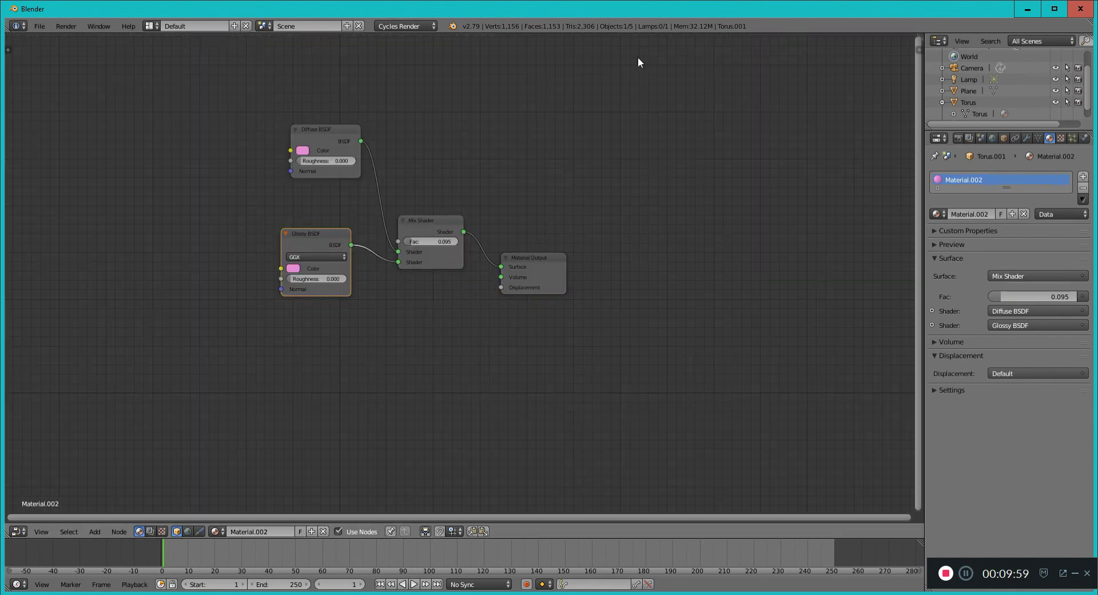
Turn the area into a 3D View and switch viewport shading to Solid.
left_click(14, 532)
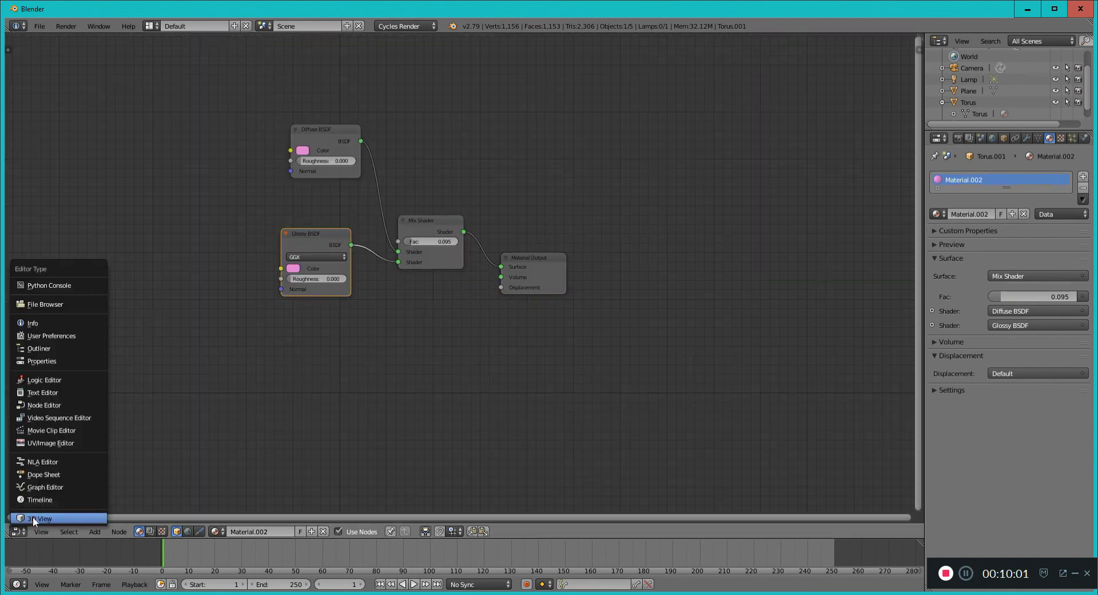
left_click(40, 518)
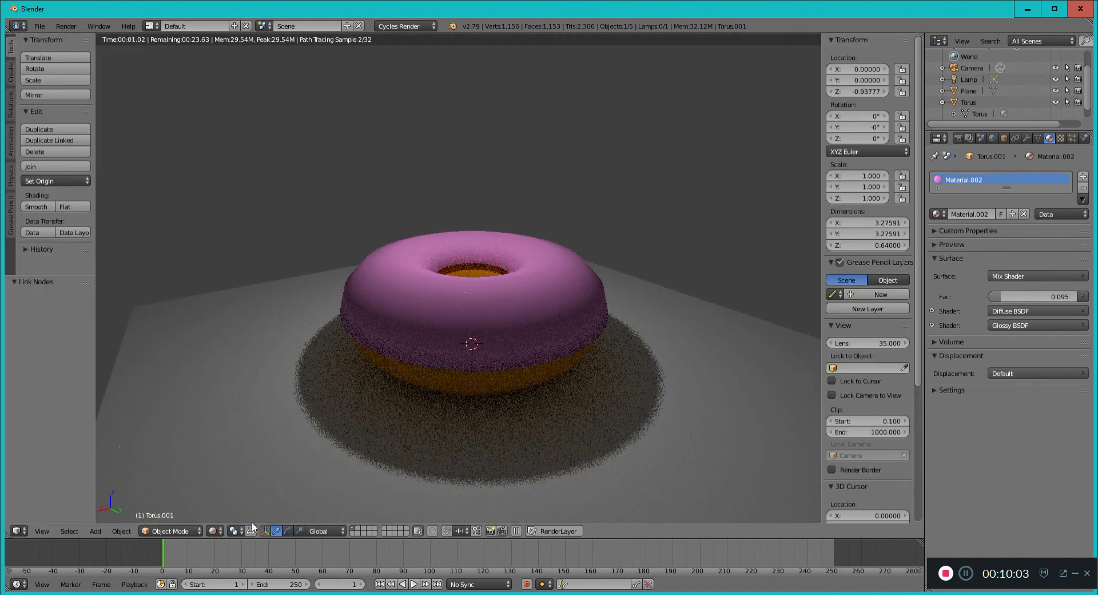
left_click(265, 530)
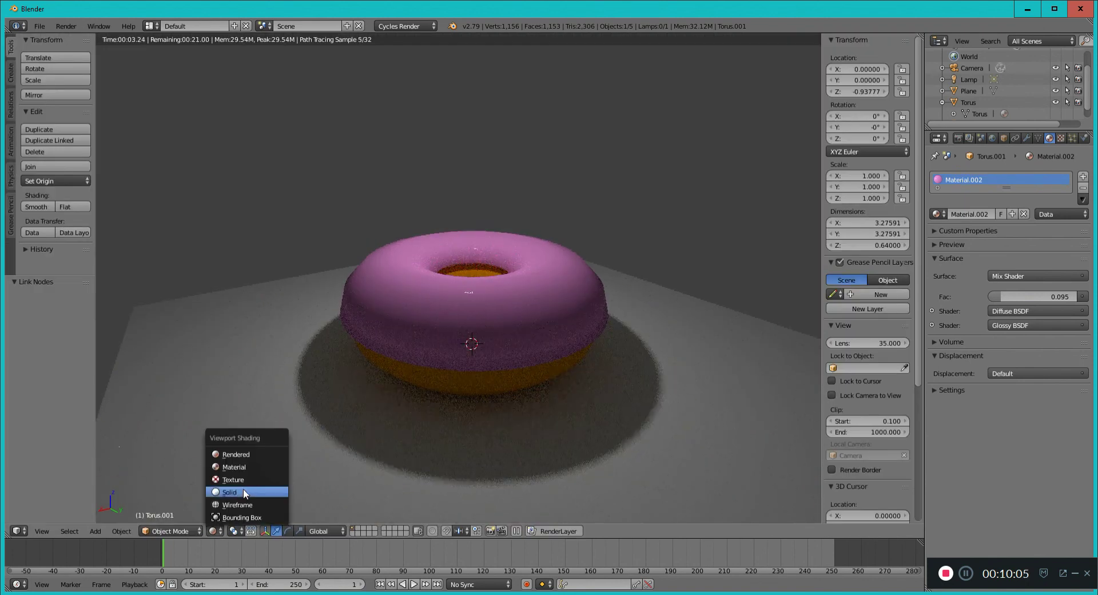
left_click(230, 491)
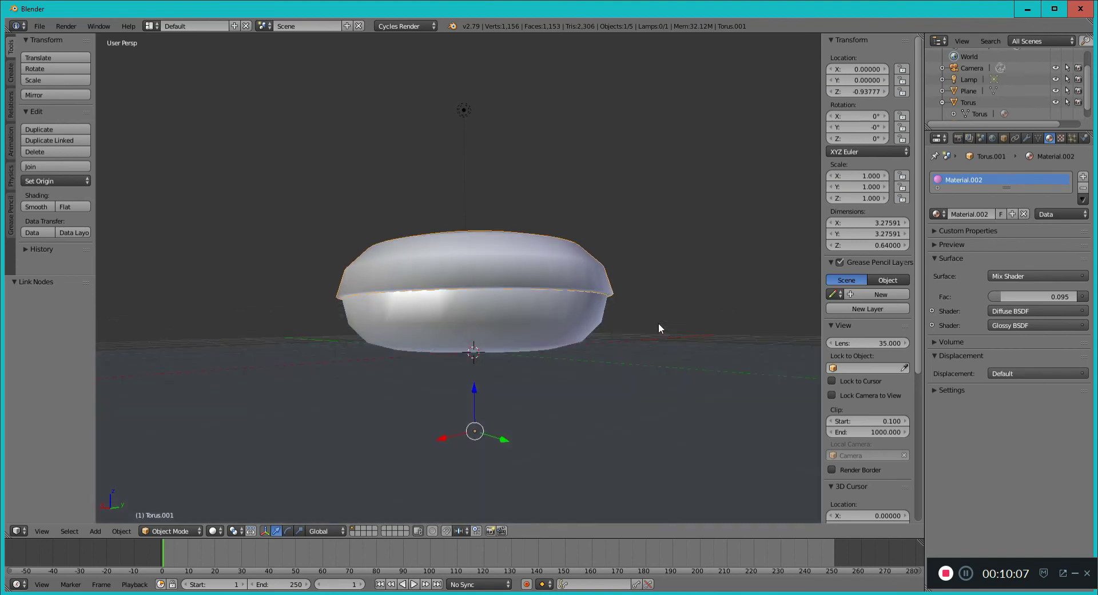